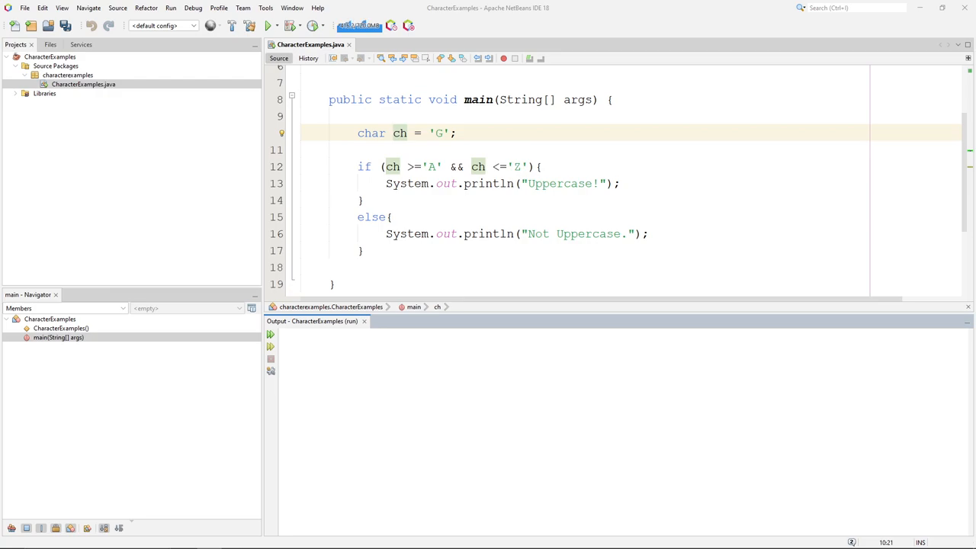
# Run the manual 'A' to 'Z' uppercase check on ch = 'G', which prints Uppercase!
pyautogui.click(456, 133)
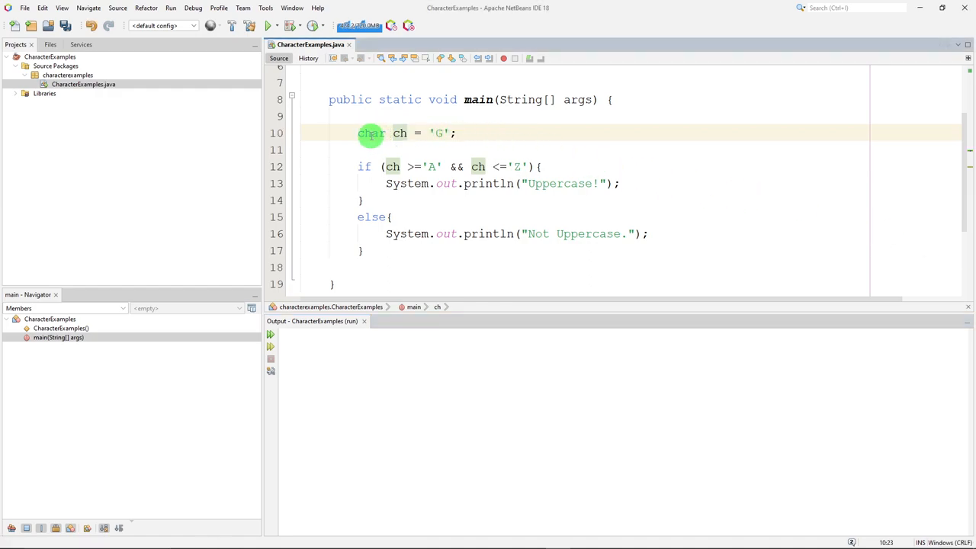
pyautogui.doubleClick(400, 132)
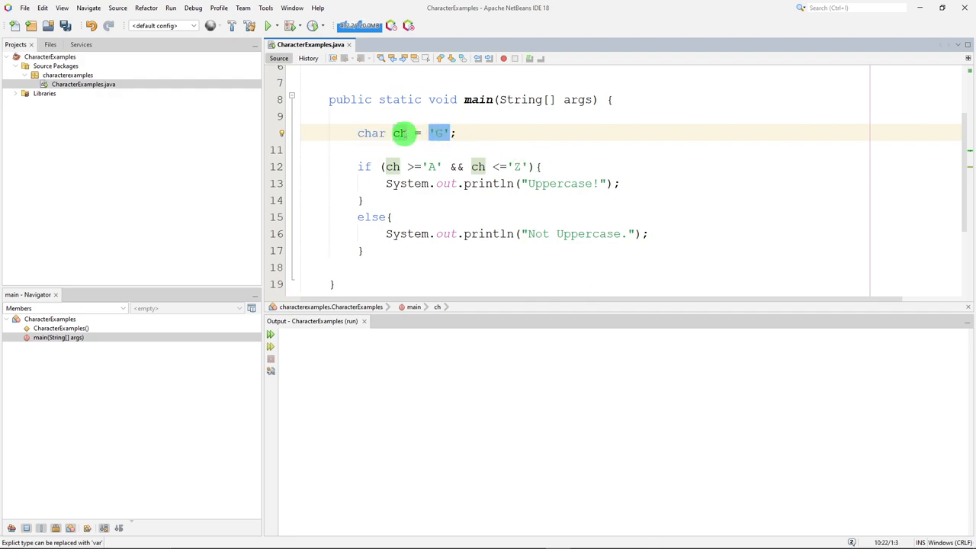
pyautogui.click(388, 166)
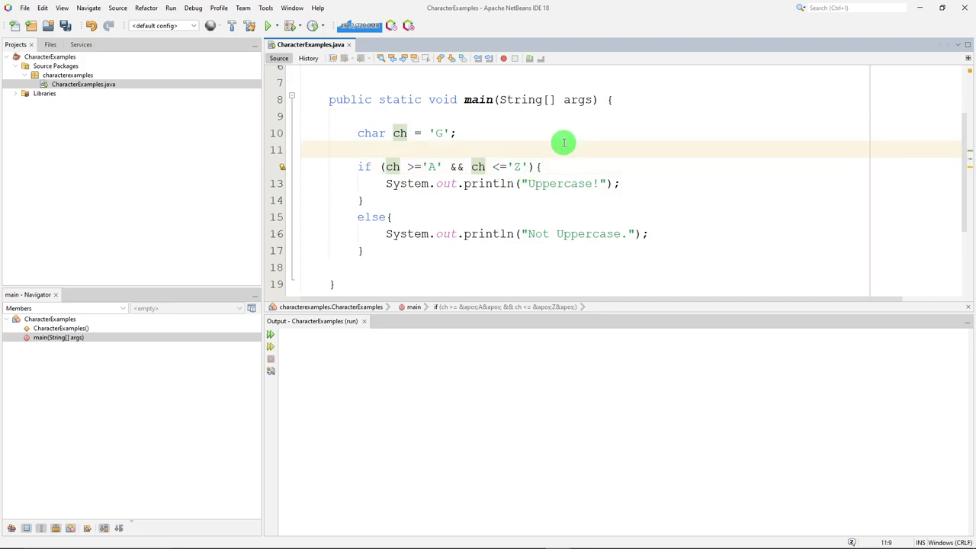
pyautogui.click(268, 25)
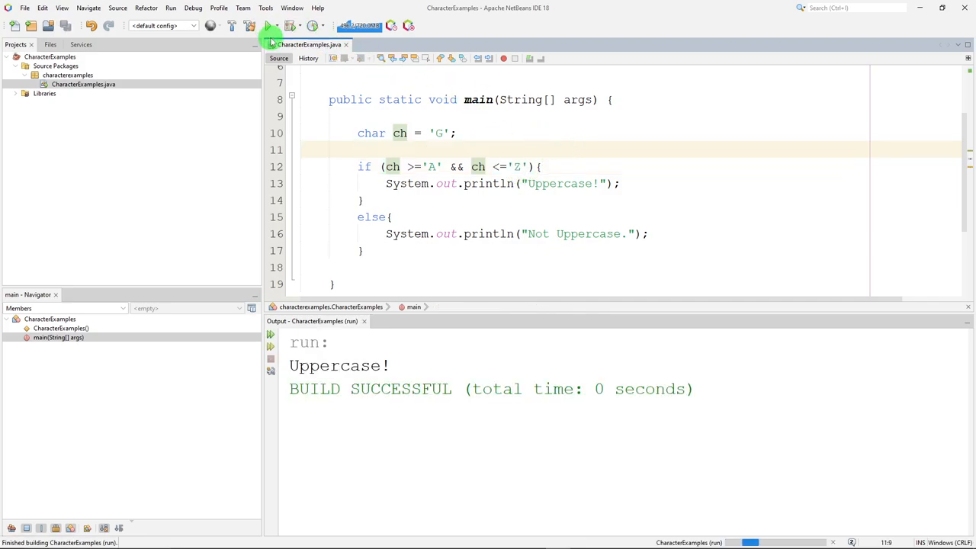
pyautogui.click(439, 133)
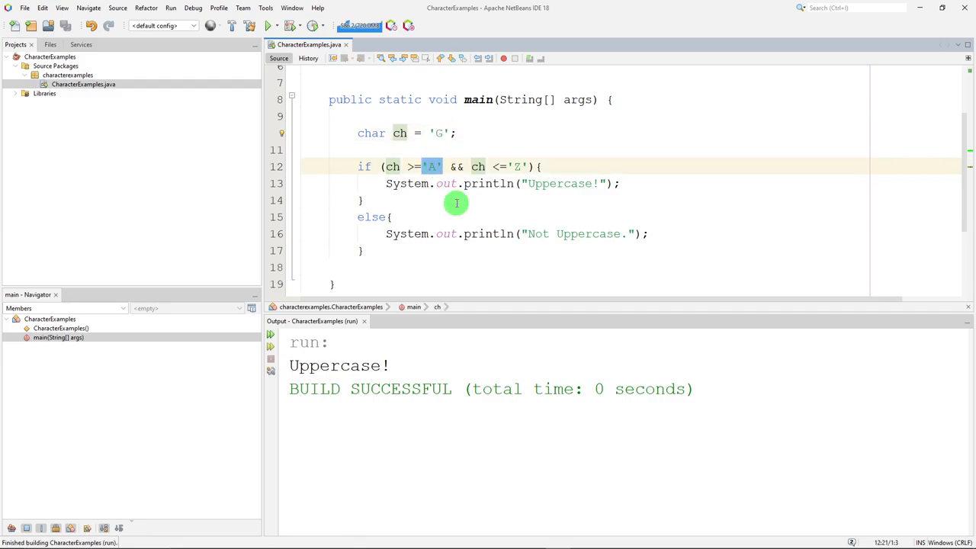
pyautogui.click(513, 166)
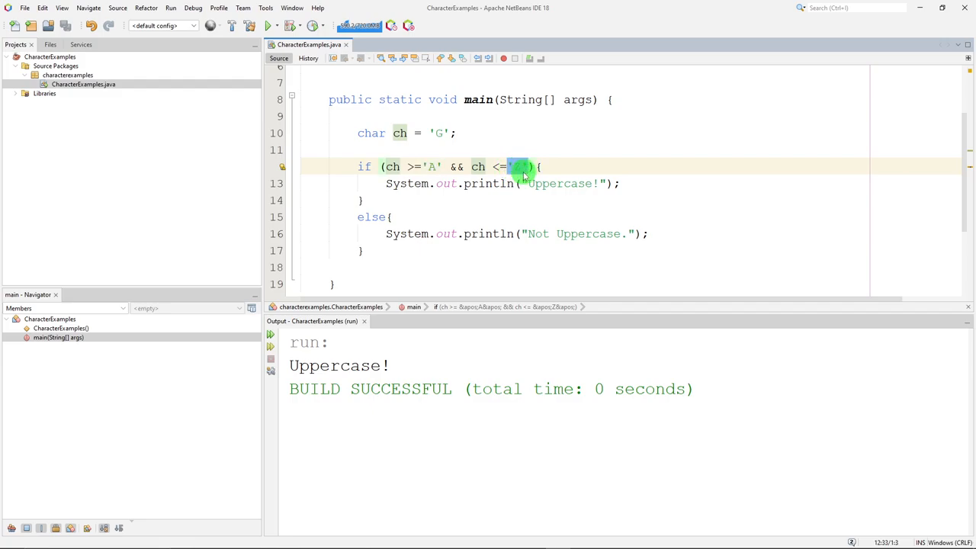
pyautogui.click(644, 188)
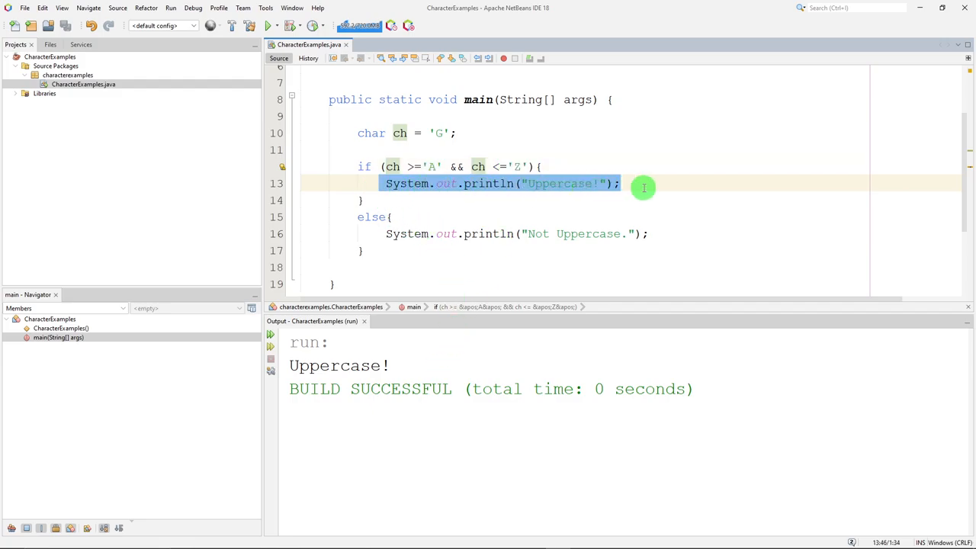
pyautogui.doubleClick(339, 366)
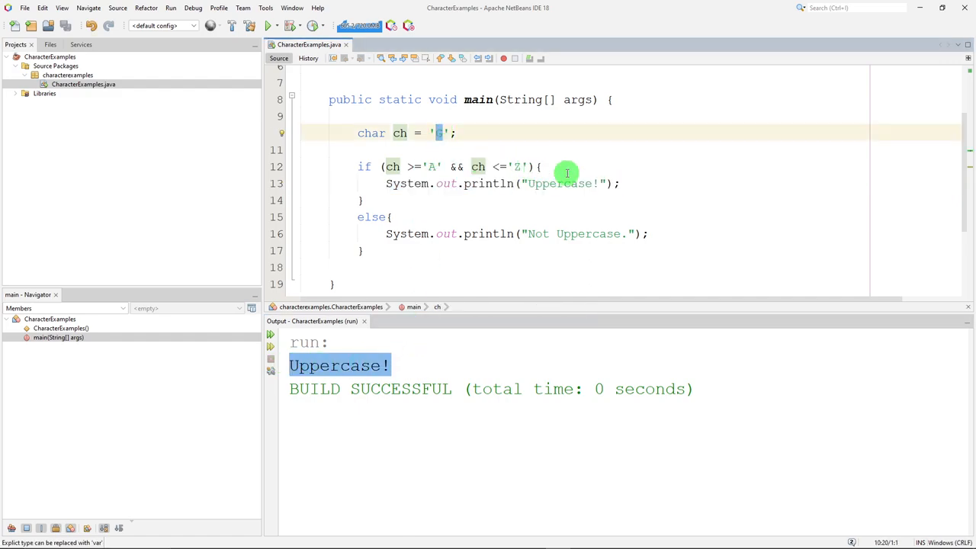
# Change ch to lowercase 'g' and rerun so the program prints Not Uppercase.
pyautogui.write('g')
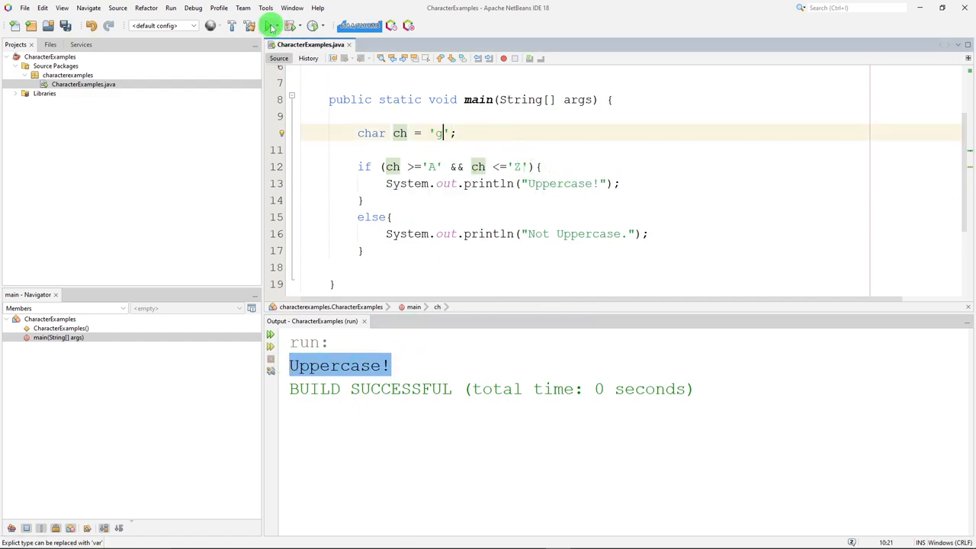
pyautogui.click(272, 25)
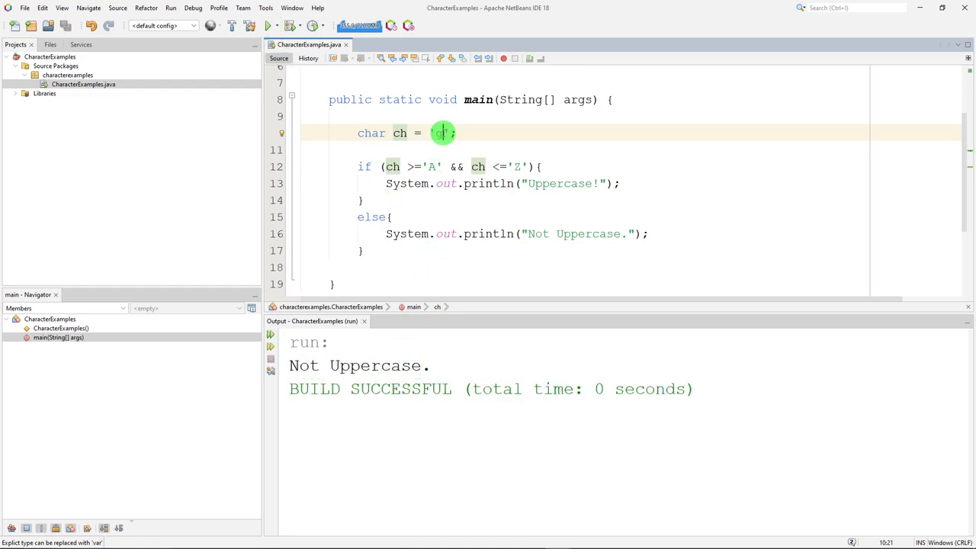
pyautogui.write('g')
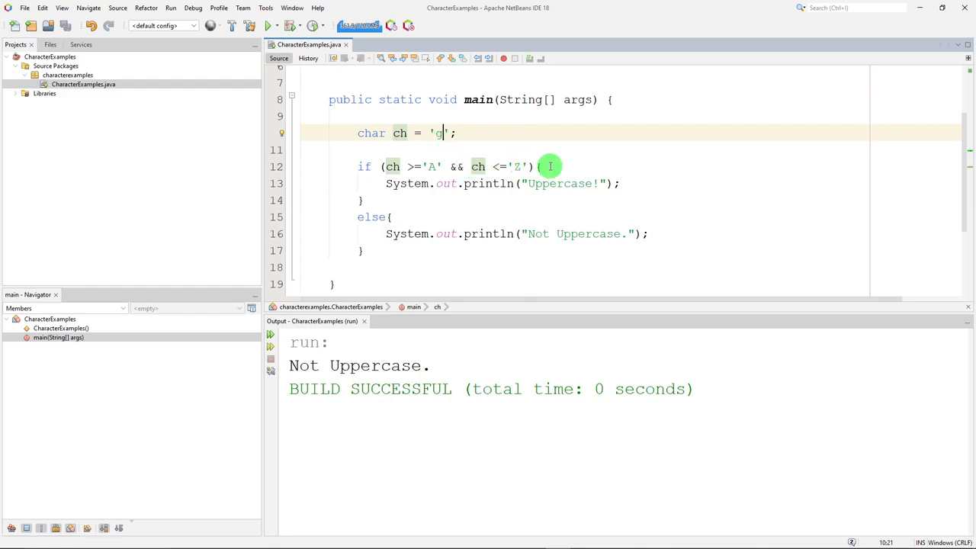
pyautogui.moveTo(561, 166)
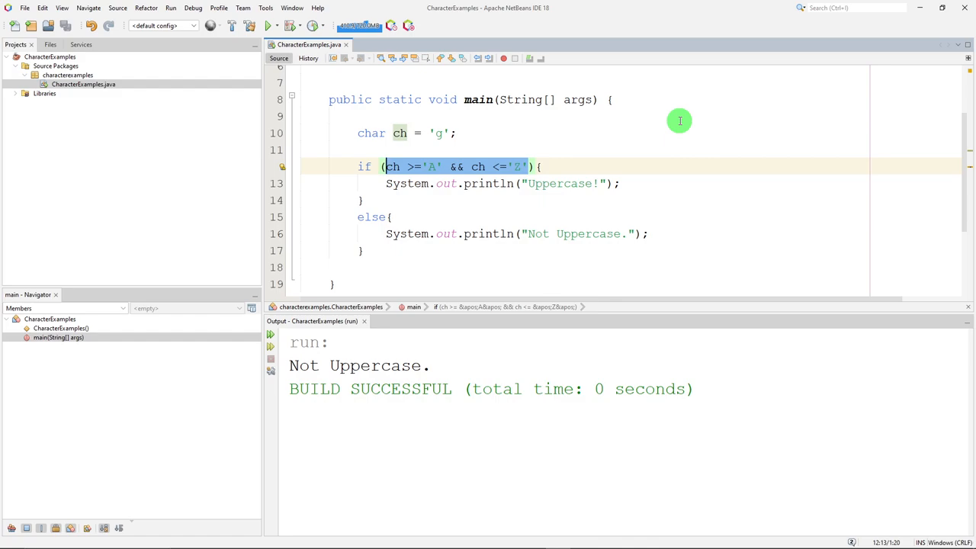
# Replace the range comparison with Character.isUpperCase(ch) chosen from code completion.
pyautogui.write('Character){')
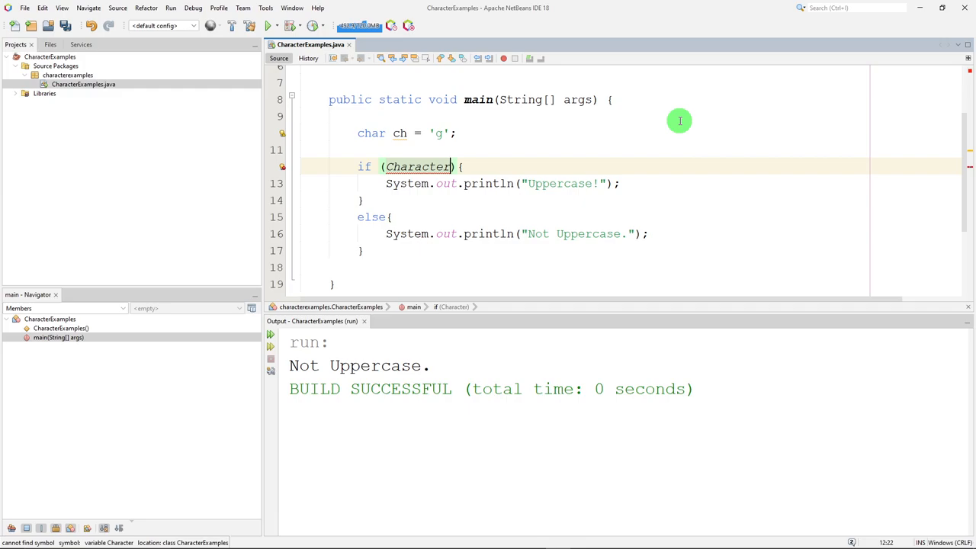
pyautogui.write('.')
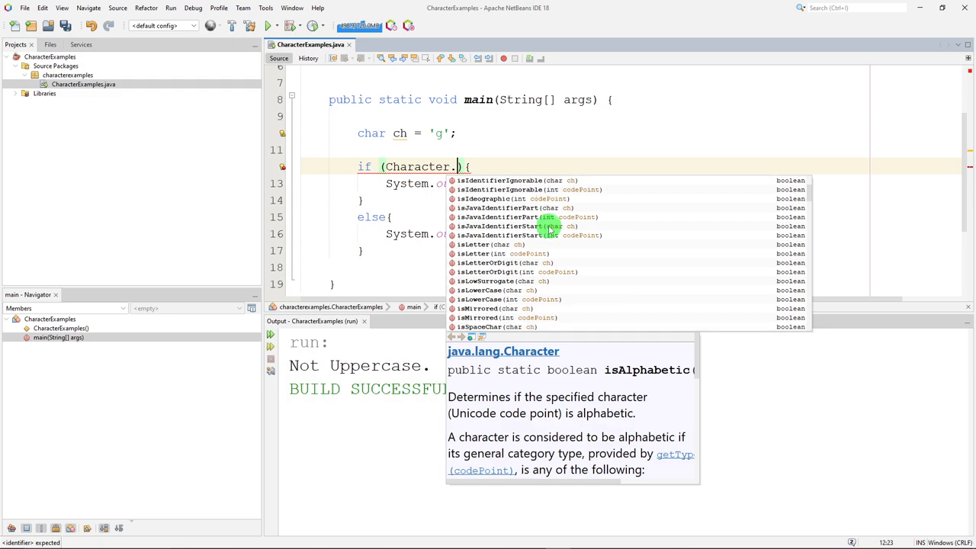
pyautogui.scroll(-3)
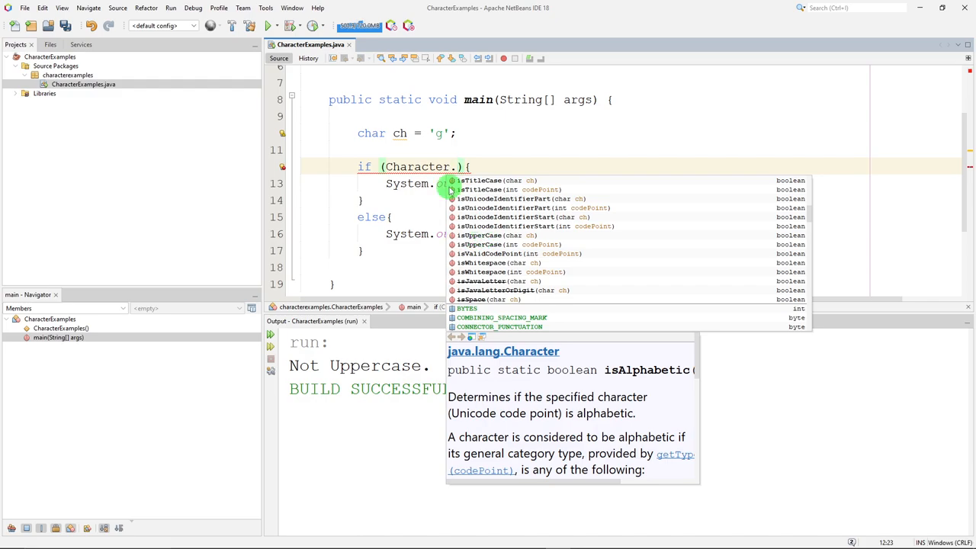
pyautogui.moveTo(479, 244)
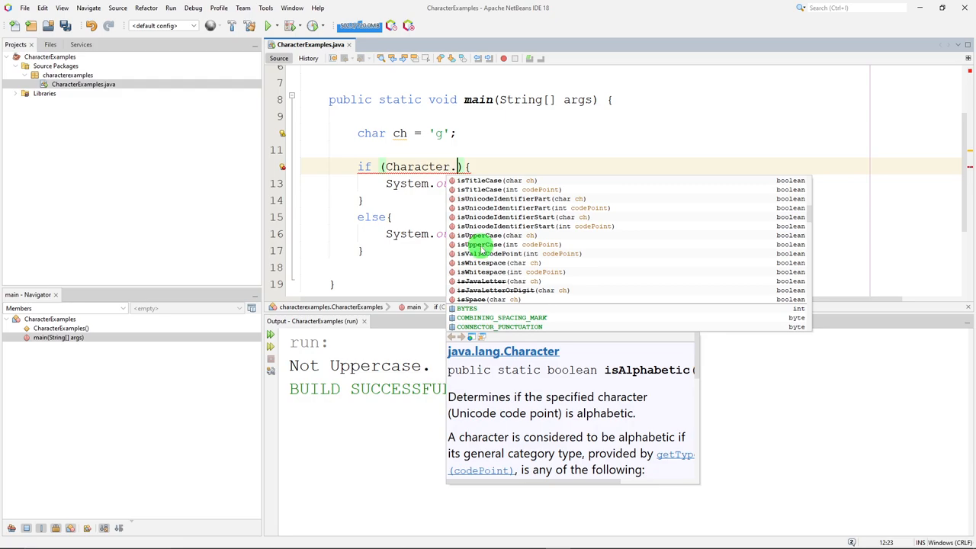
pyautogui.moveTo(503, 235)
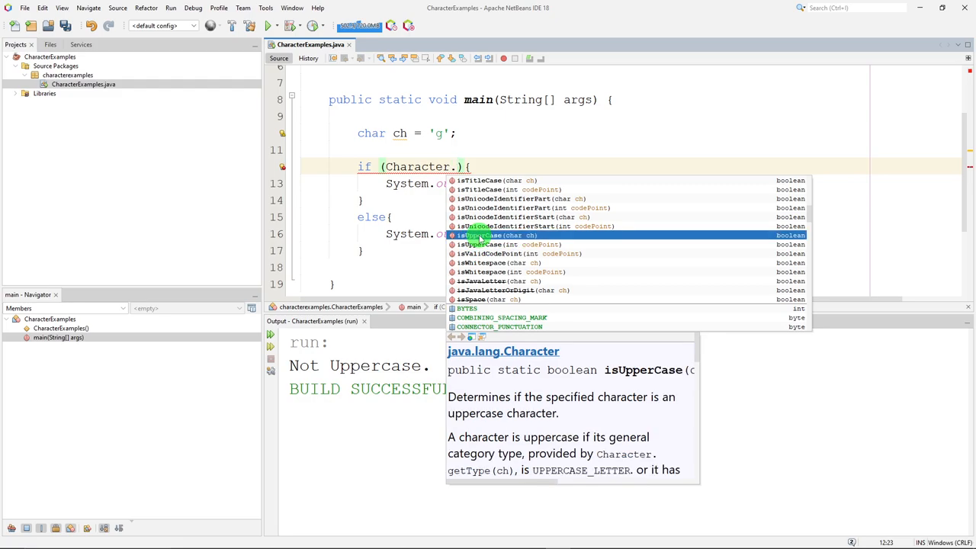
pyautogui.click(488, 235)
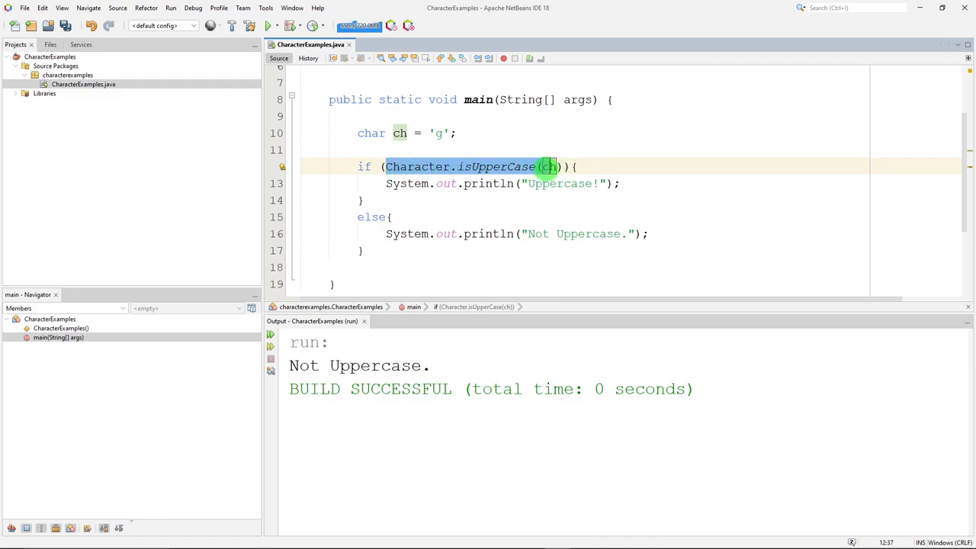
pyautogui.moveTo(574, 222)
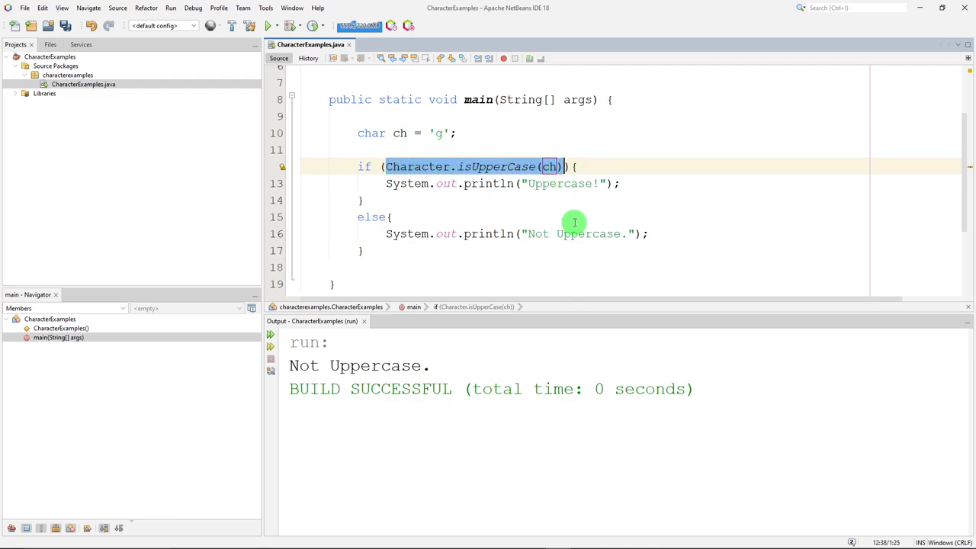
pyautogui.moveTo(552, 207)
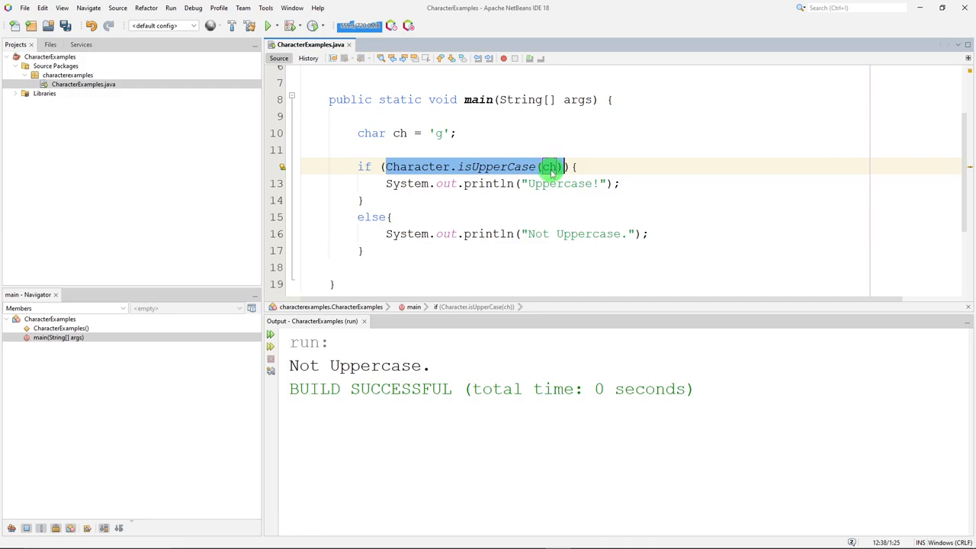
pyautogui.moveTo(314, 83)
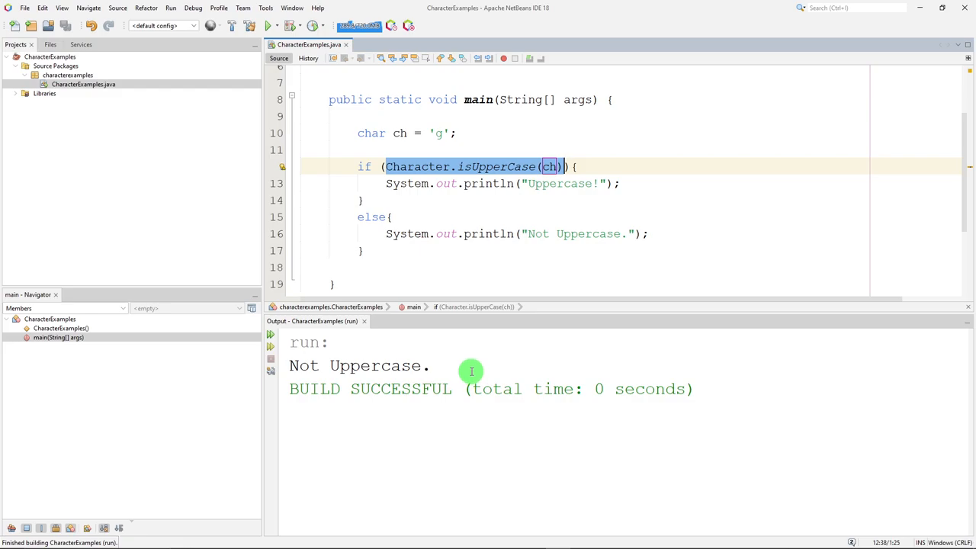
pyautogui.moveTo(456, 149)
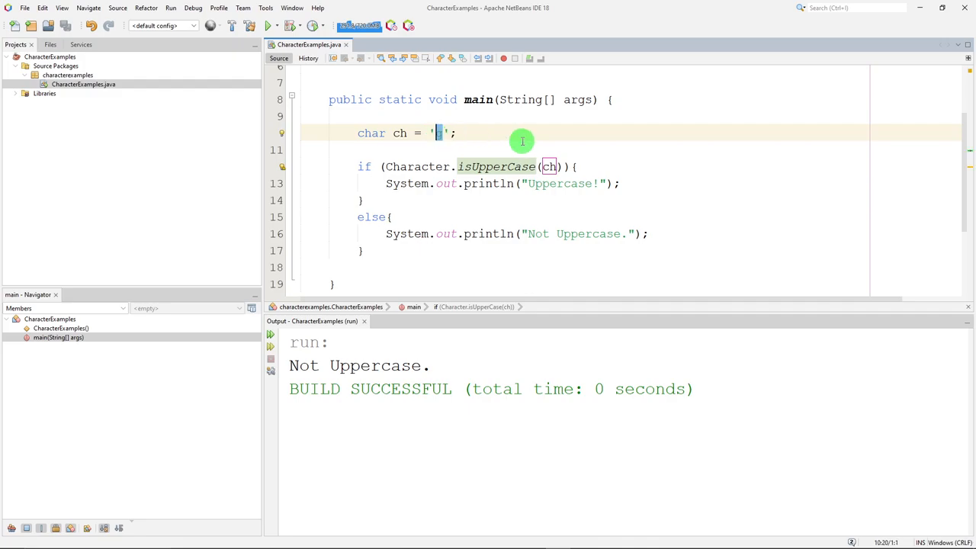
# Switch the test to Character.isLowerCase(ch) and change the messages to "Lower!" and "Nope.".
pyautogui.write('D')
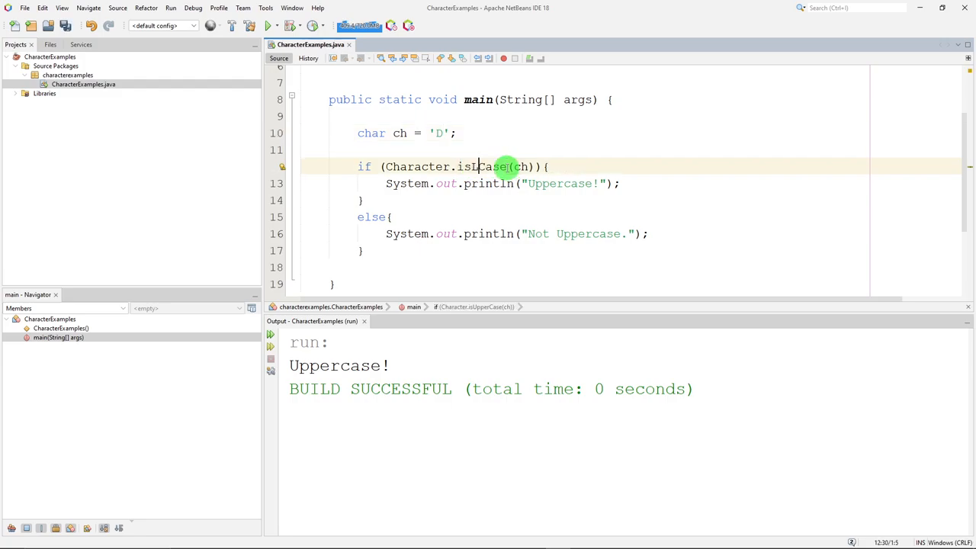
pyautogui.write('isLowerCase')
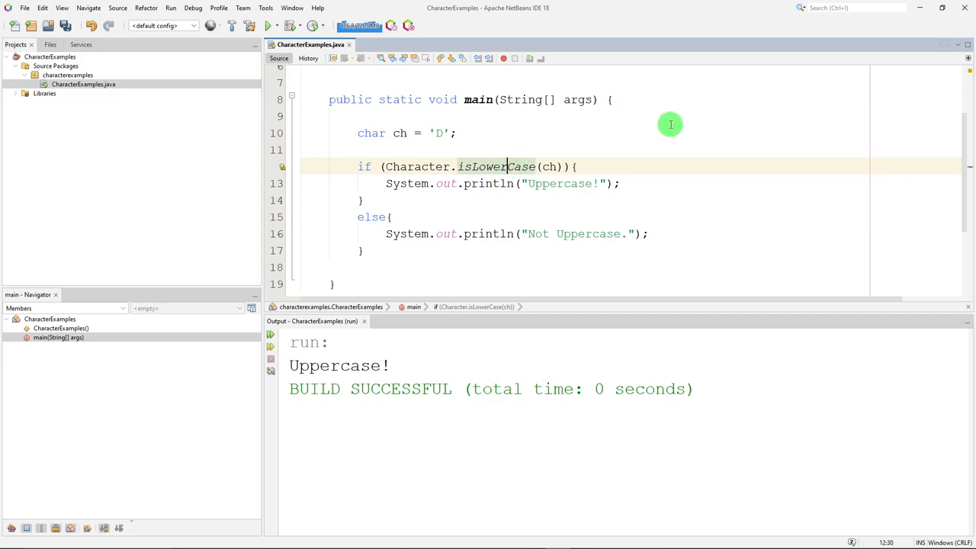
pyautogui.moveTo(534, 185)
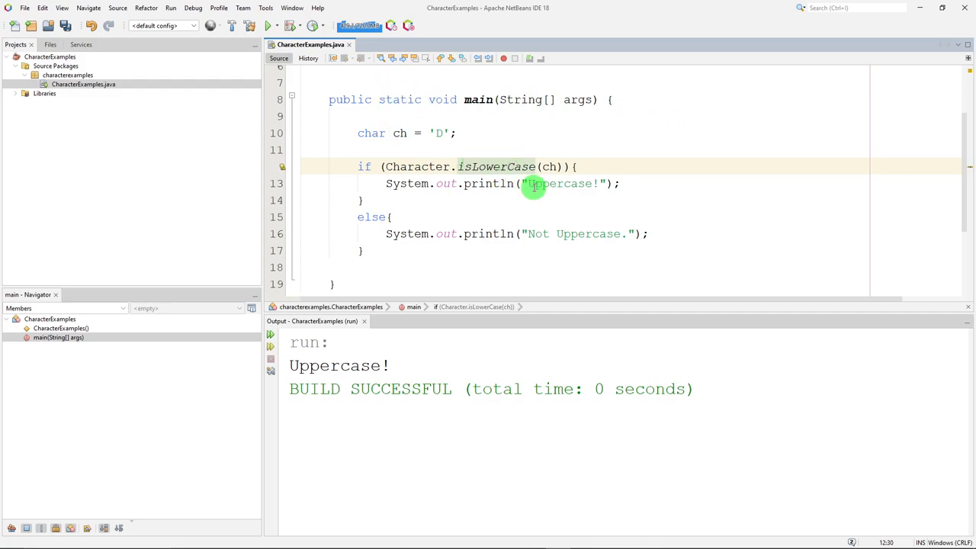
pyautogui.doubleClick(557, 183)
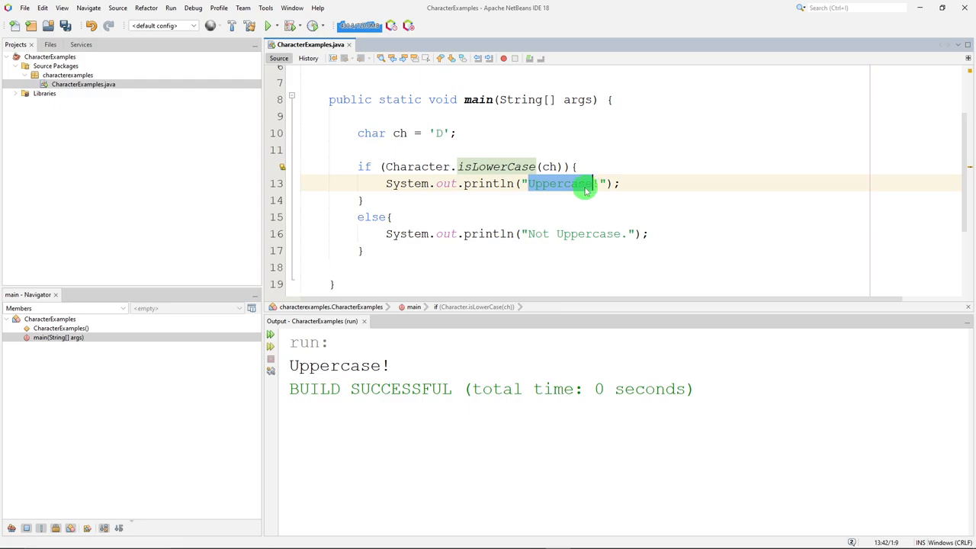
pyautogui.write('Lower')
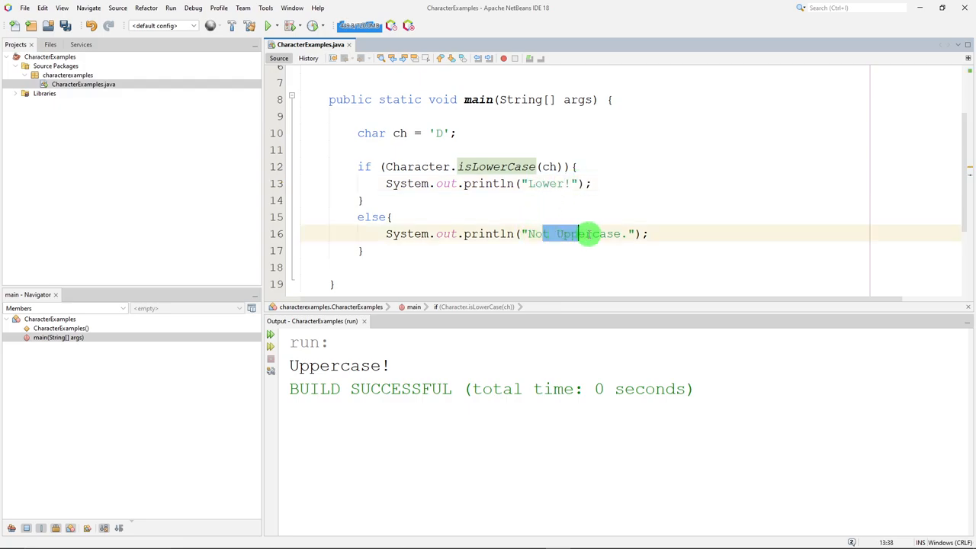
pyautogui.write('Nope')
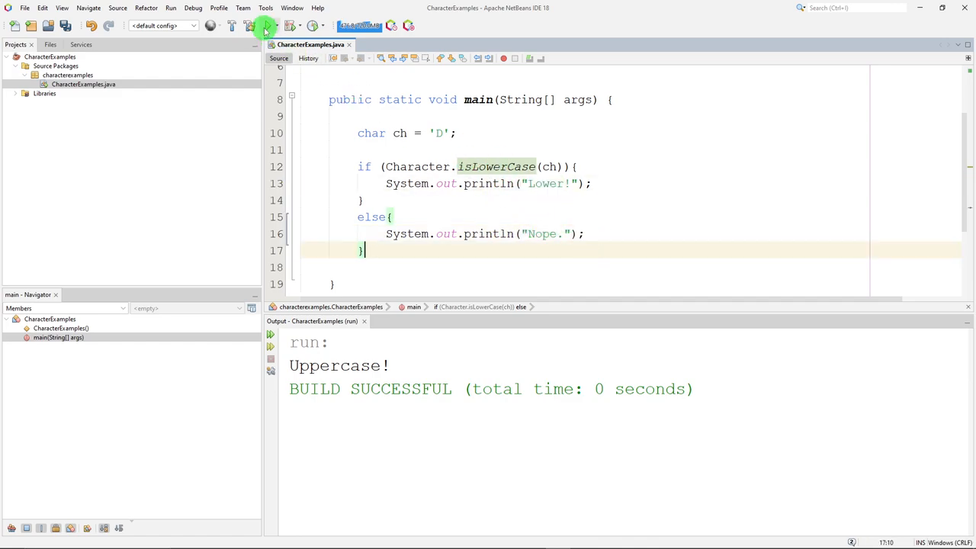
# Run the lowercase check on 'B' (Nope.), then set ch to 'j' and rerun to get Lower!
pyautogui.click(266, 25)
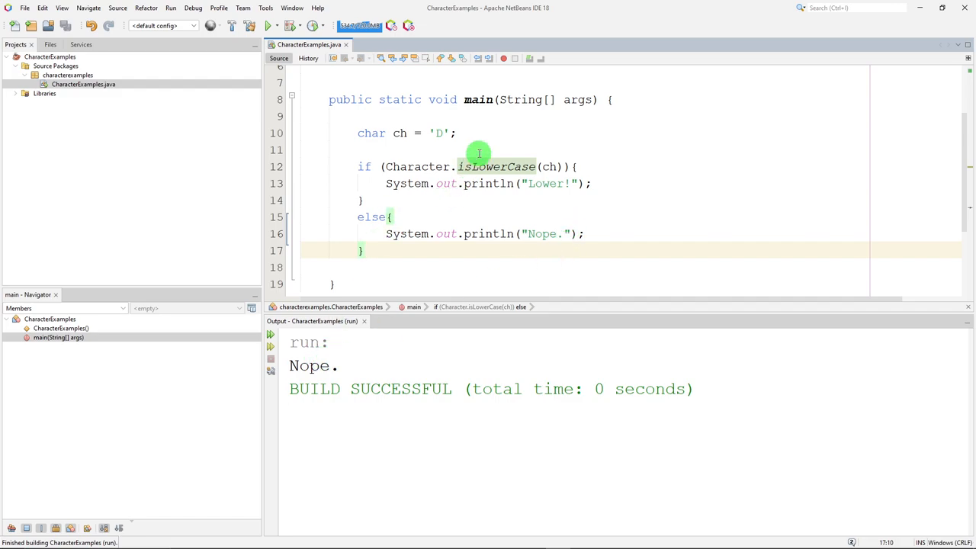
pyautogui.click(437, 132)
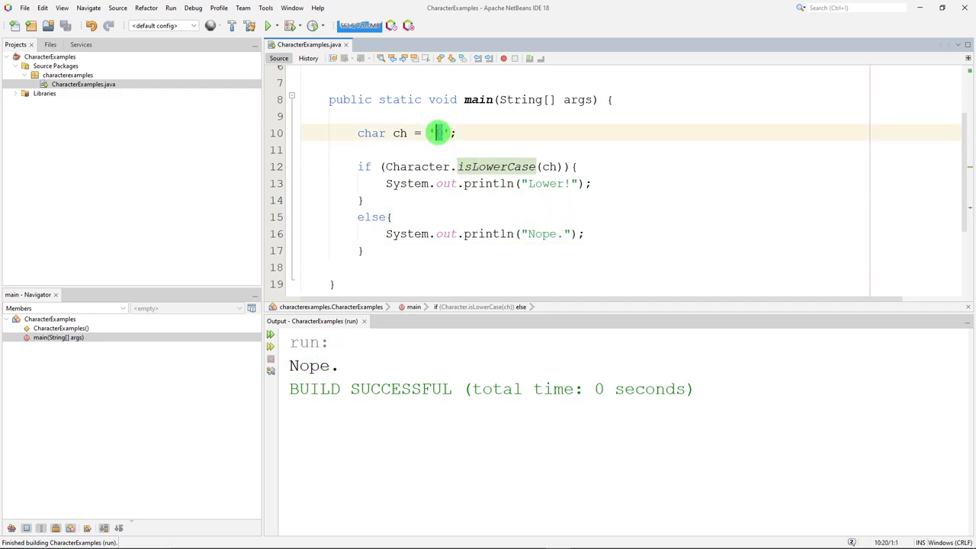
pyautogui.write('j')
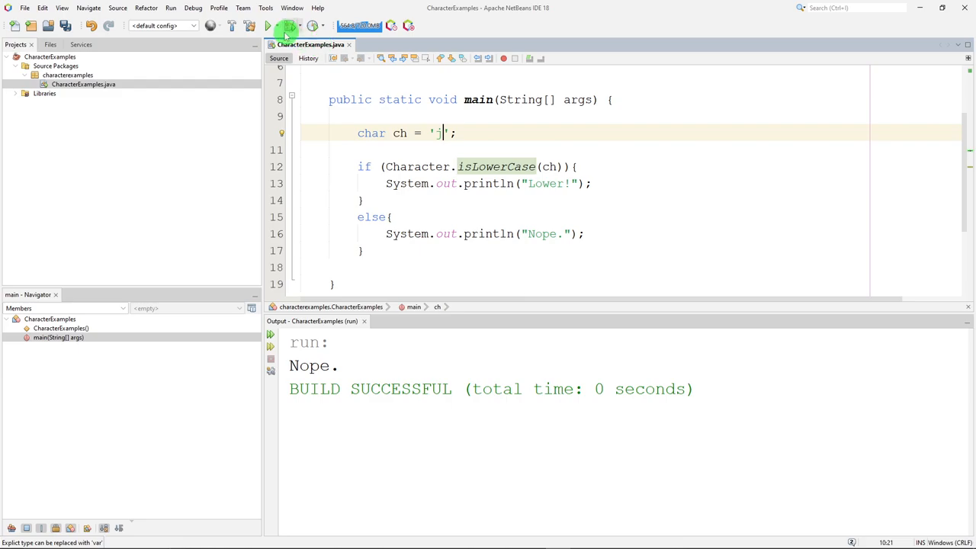
pyautogui.click(268, 25)
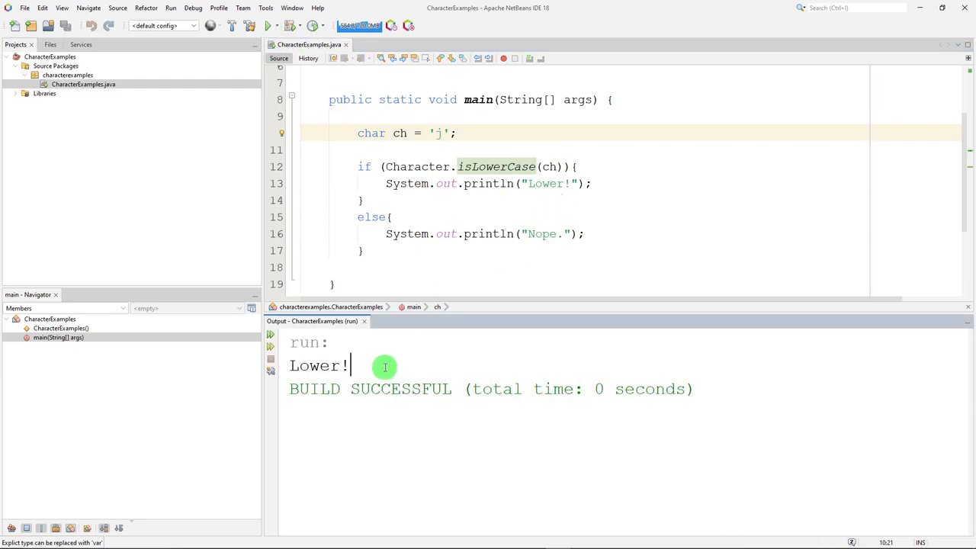
pyautogui.doubleClick(319, 366)
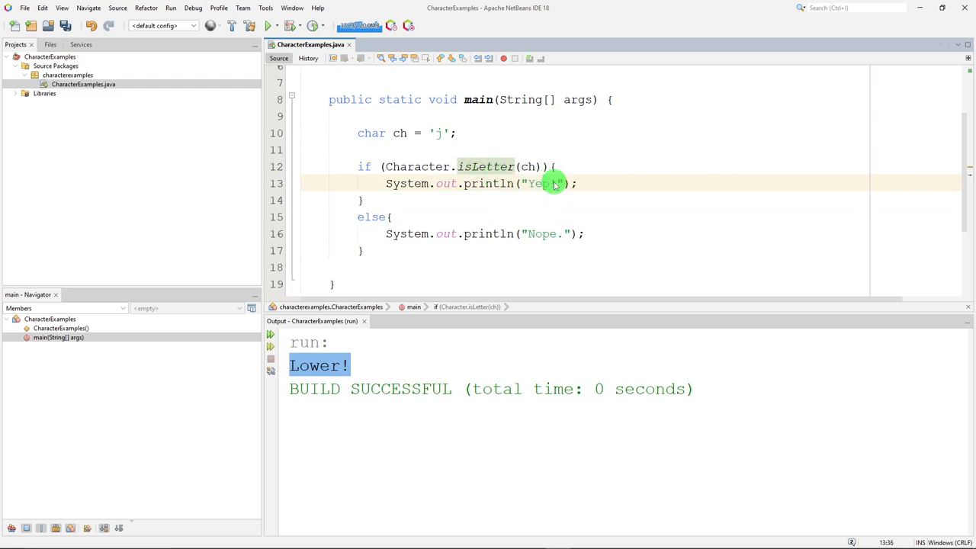
# Run the Character.isLetter(ch) check printing Yep!, then set ch to '8' and rerun to get Nope.
pyautogui.click(363, 200)
pyautogui.write('=')
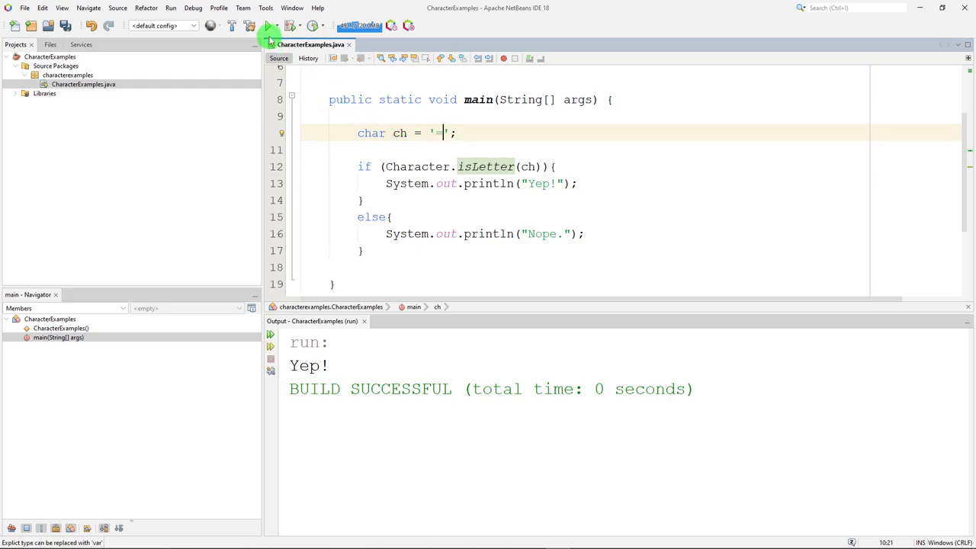
pyautogui.click(268, 25)
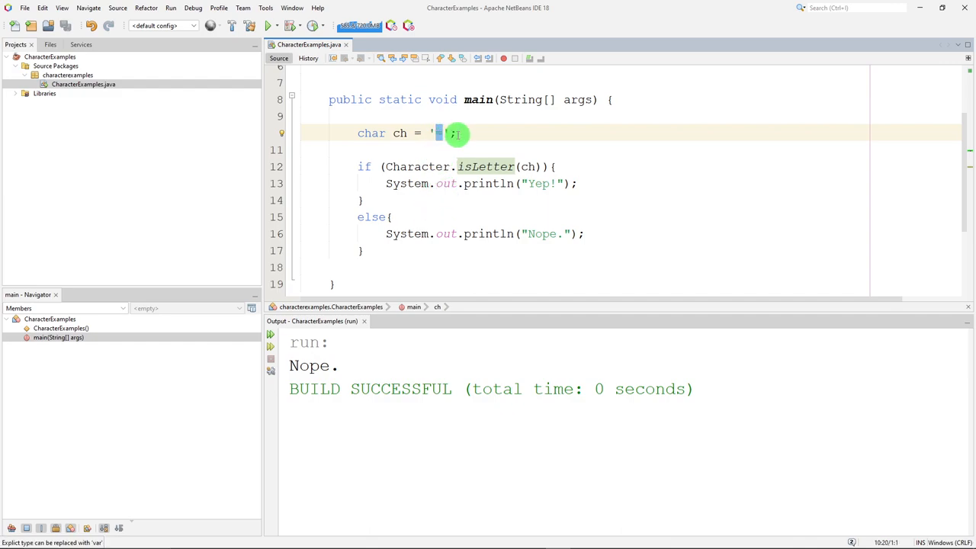
pyautogui.write('8')
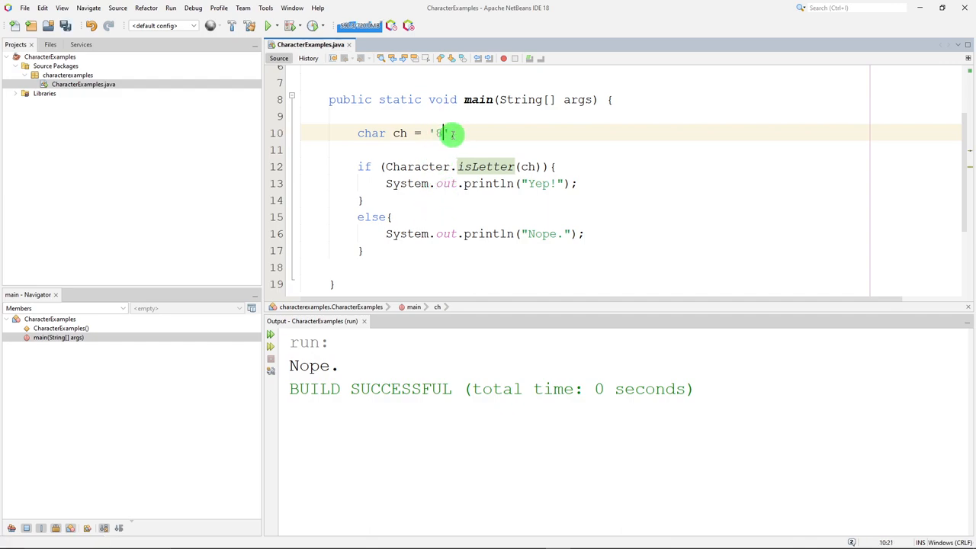
pyautogui.click(265, 25)
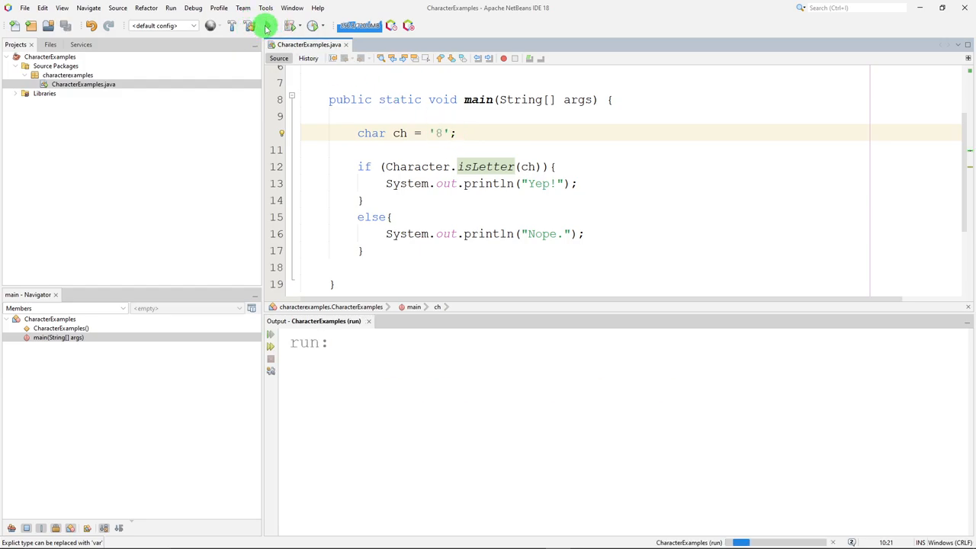
pyautogui.click(265, 24)
pyautogui.write('Digi')
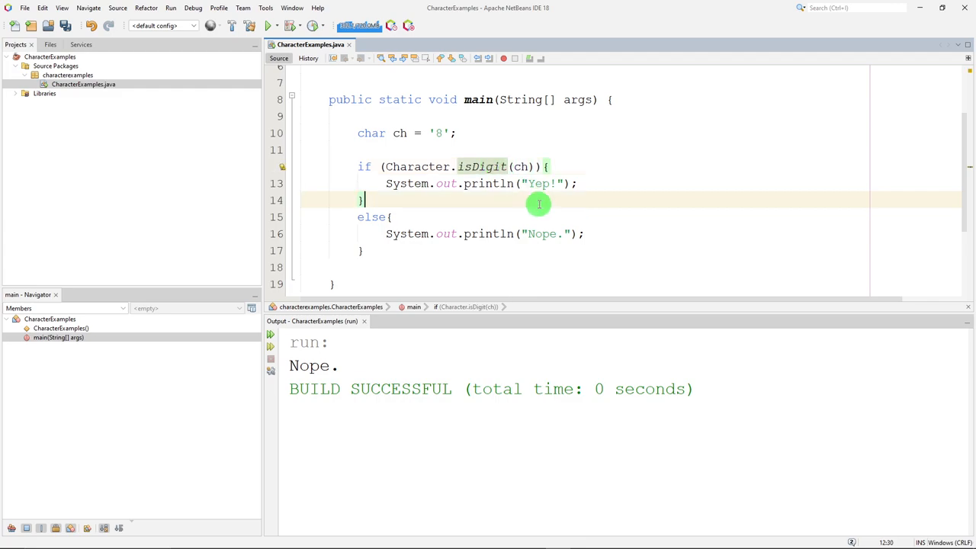
# Run the Character.isDigit(ch) check and try it with ch set to 'k', which prints Nope.
pyautogui.click(268, 25)
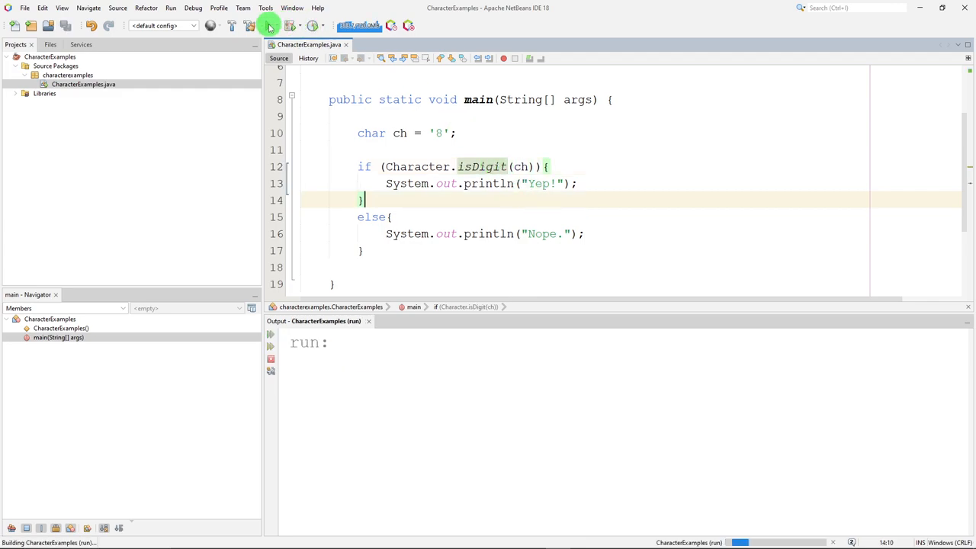
pyautogui.click(268, 24)
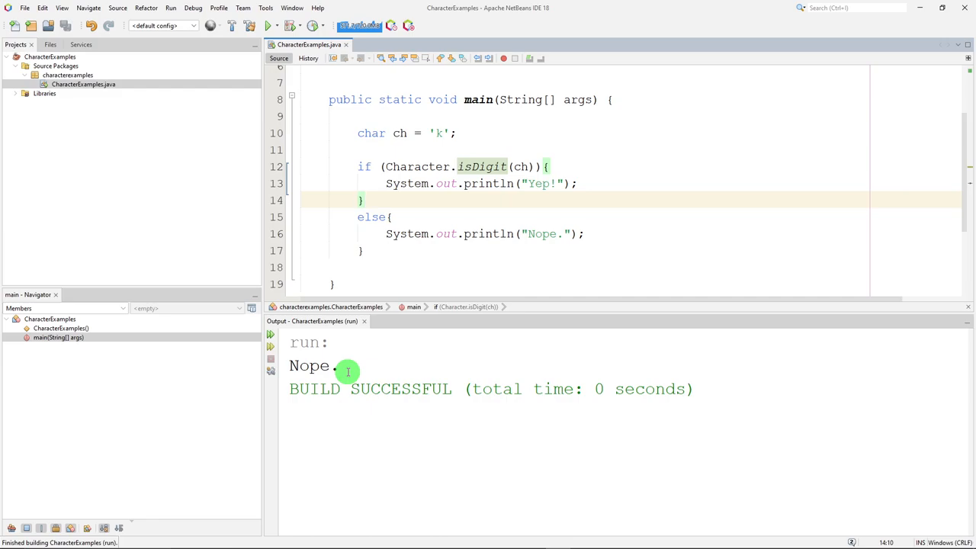
pyautogui.click(471, 166)
pyautogui.write('LetterOr')
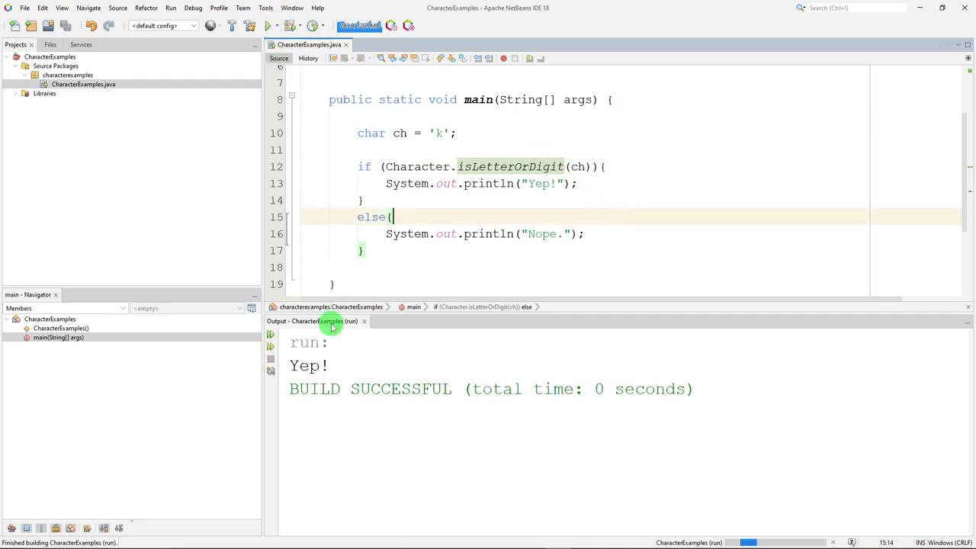
# Set ch to '*' and run the Character.isLetterOrDigit(ch) check, which prints Nope.
pyautogui.click(435, 133)
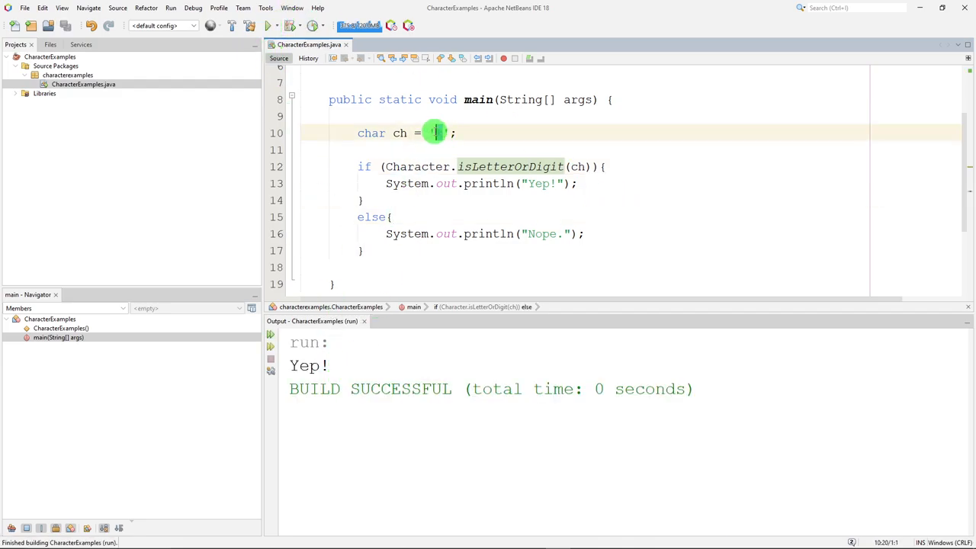
pyautogui.click(267, 24)
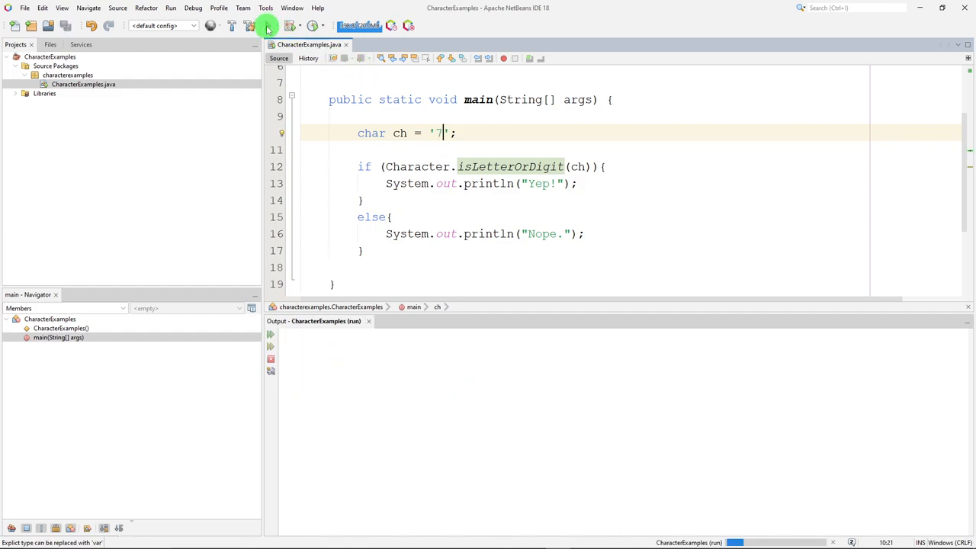
pyautogui.click(268, 24)
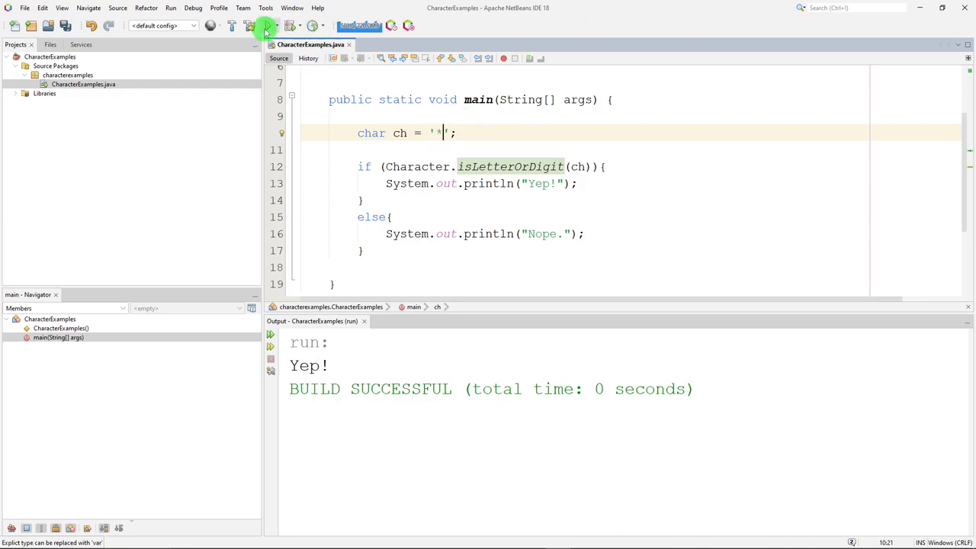
pyautogui.click(266, 24)
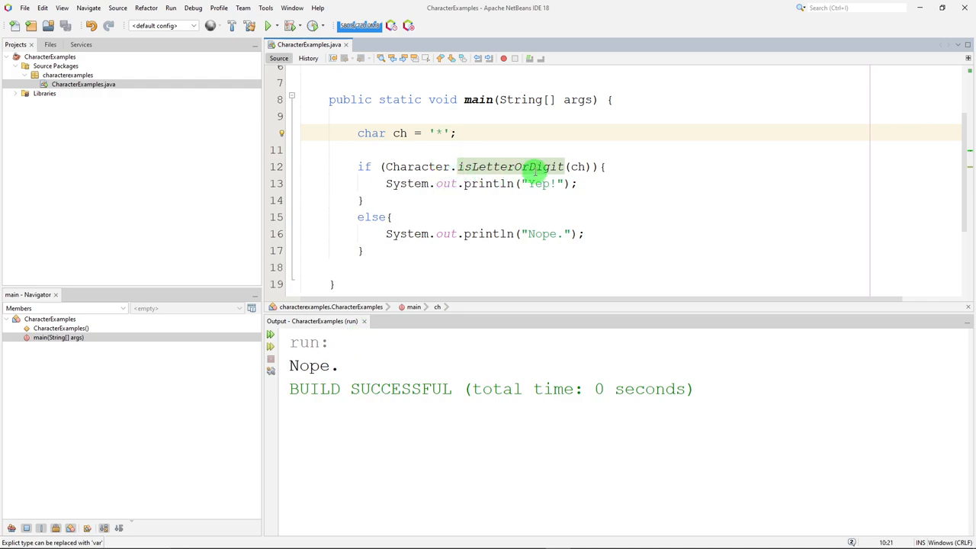
# Save the file and begin editing ch and the test code for the case-conversion example.
pyautogui.press('ctrl+s')
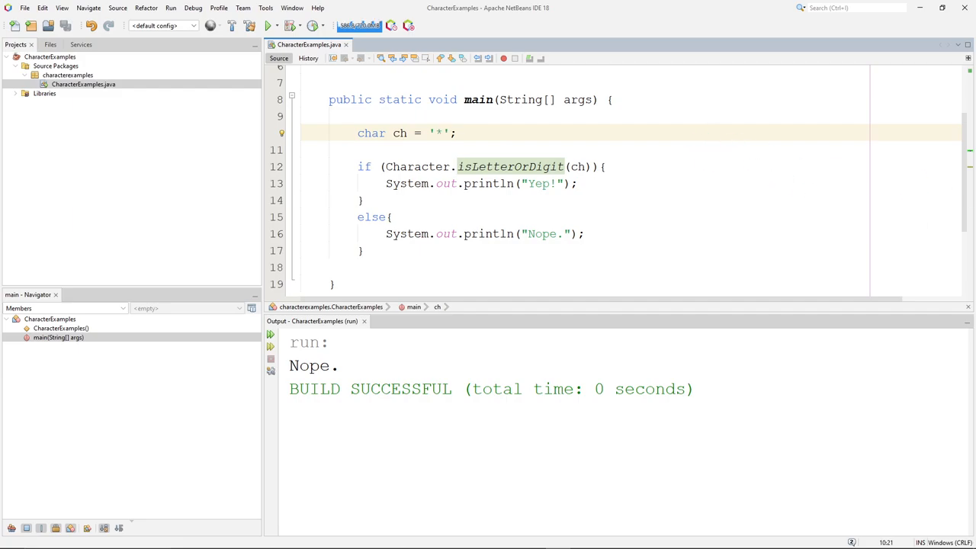
pyautogui.click(442, 132)
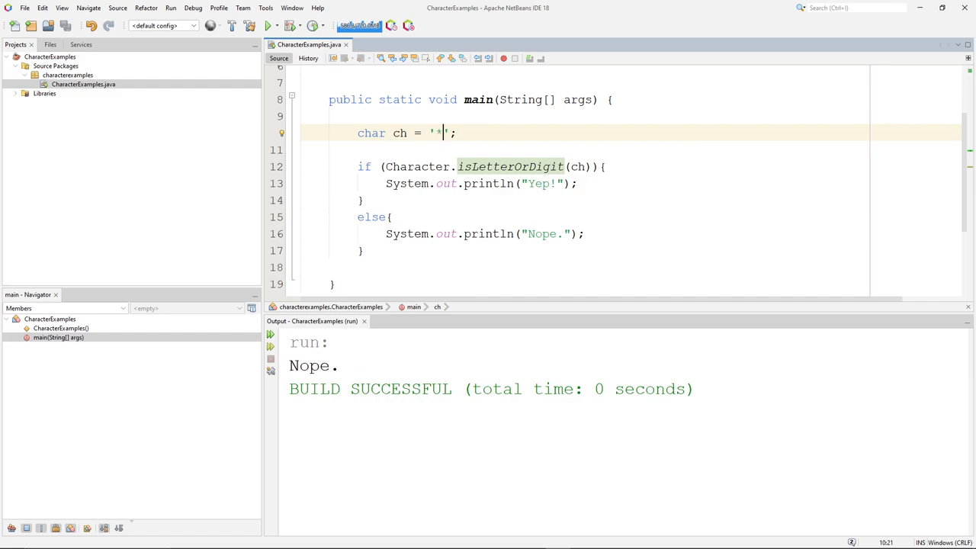
pyautogui.moveTo(620, 204)
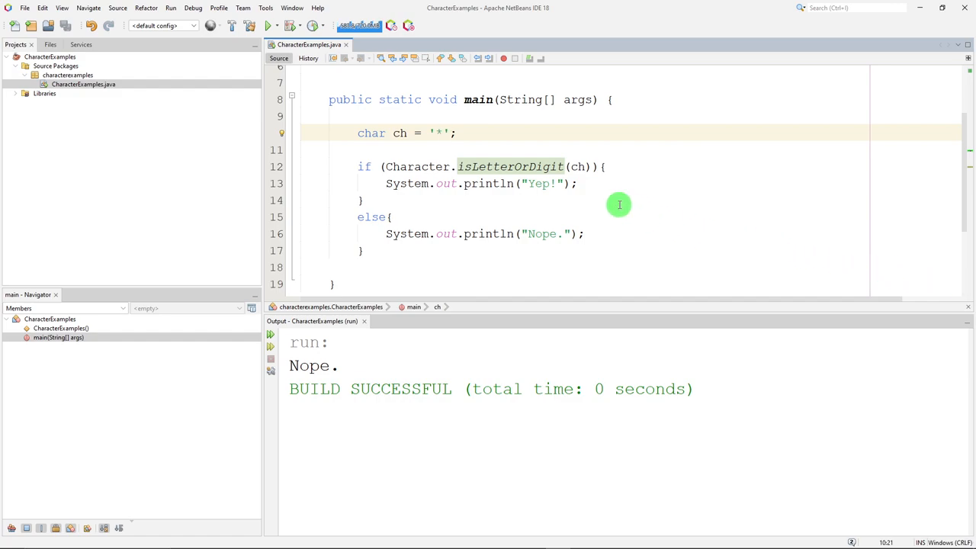
pyautogui.moveTo(457, 171)
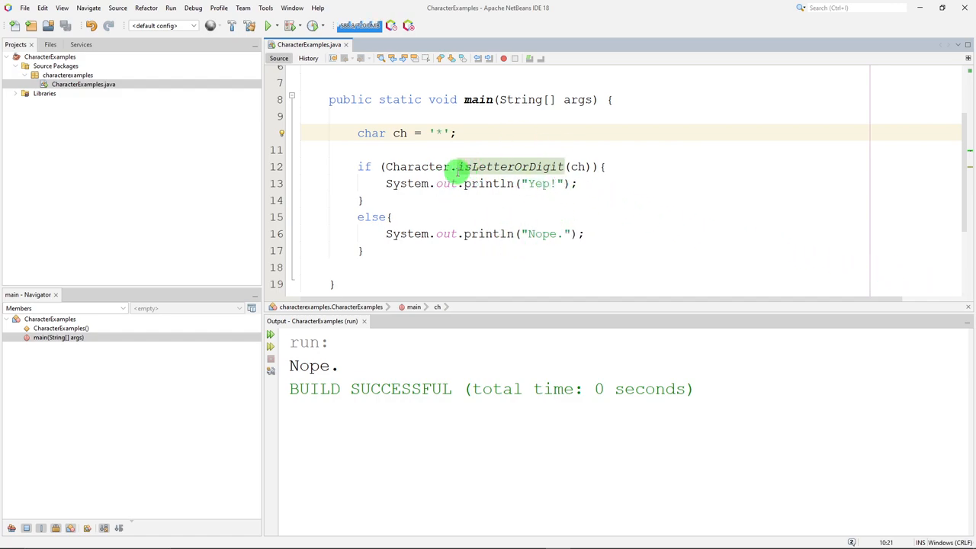
pyautogui.click(445, 133)
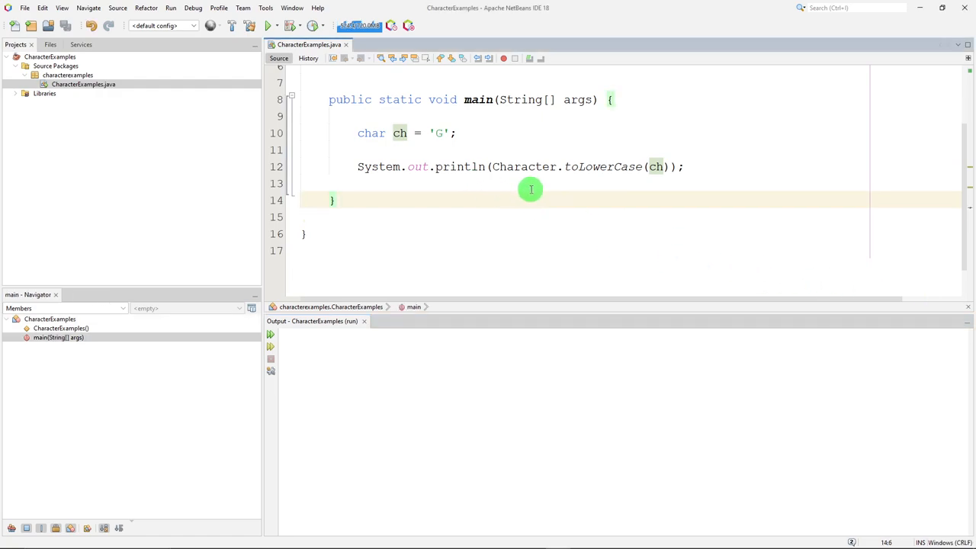
pyautogui.moveTo(363, 166)
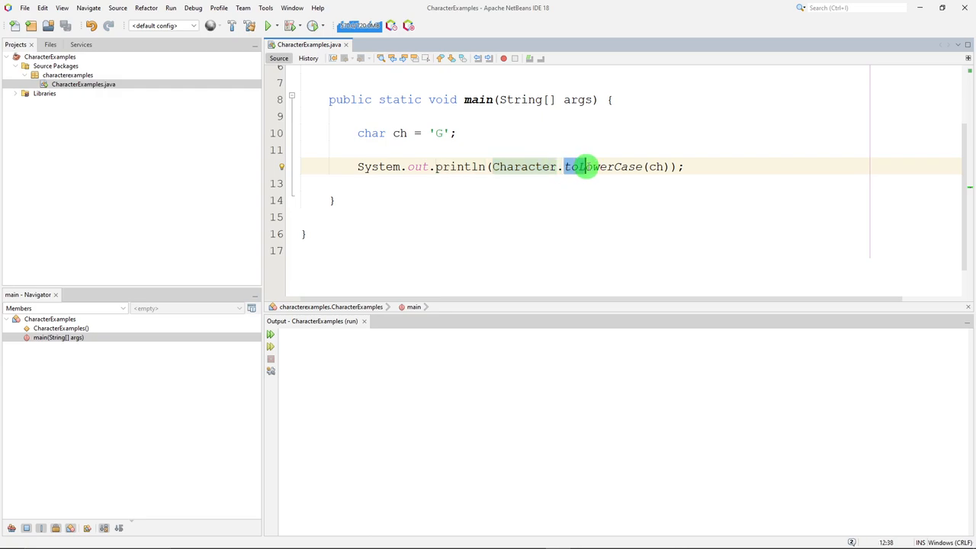
# Print Character.toLowerCase(ch) with ch = 'G' and run to get g.
pyautogui.doubleClick(602, 166)
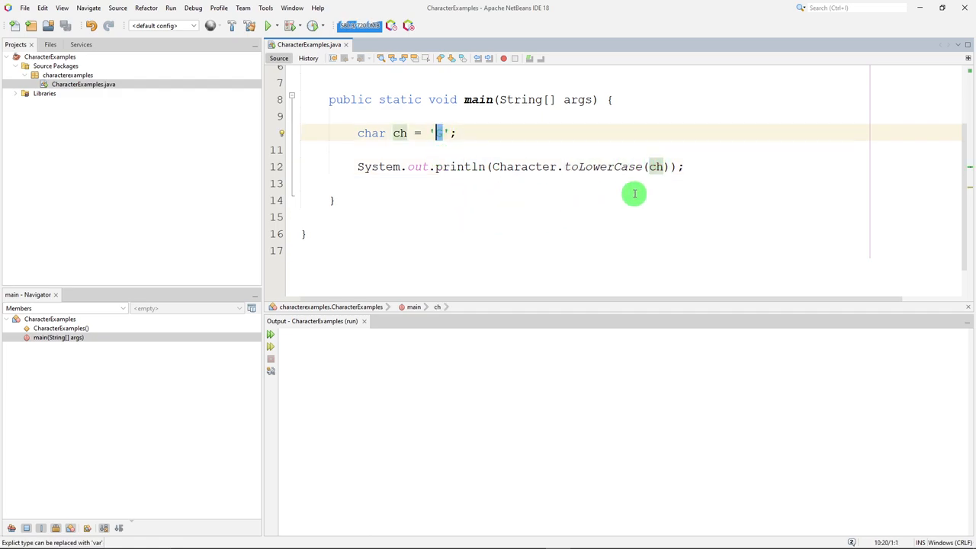
pyautogui.write('G')
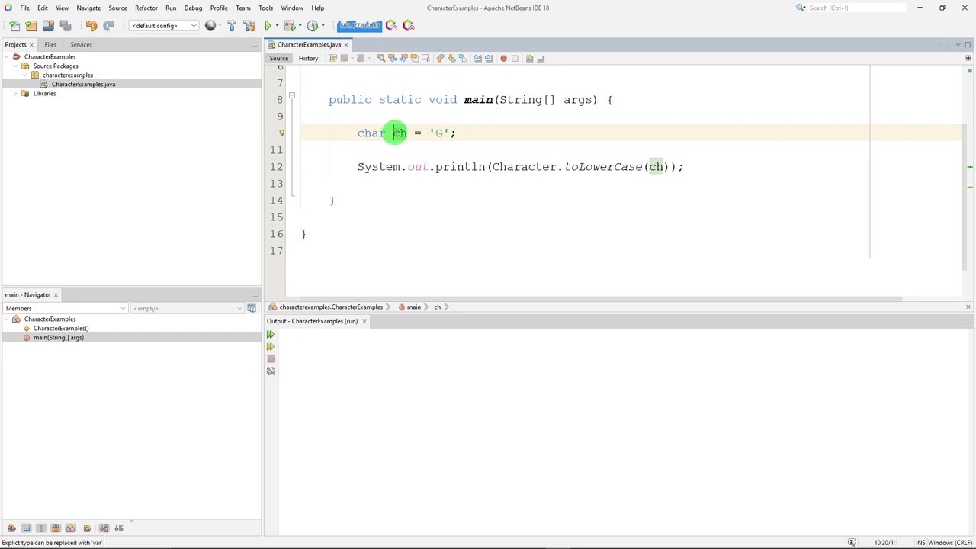
pyautogui.click(540, 183)
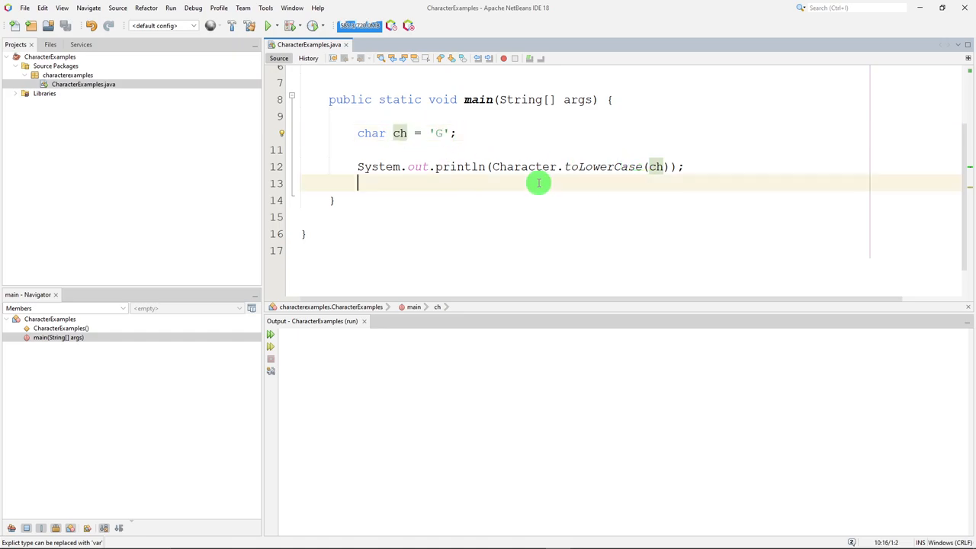
pyautogui.click(269, 24)
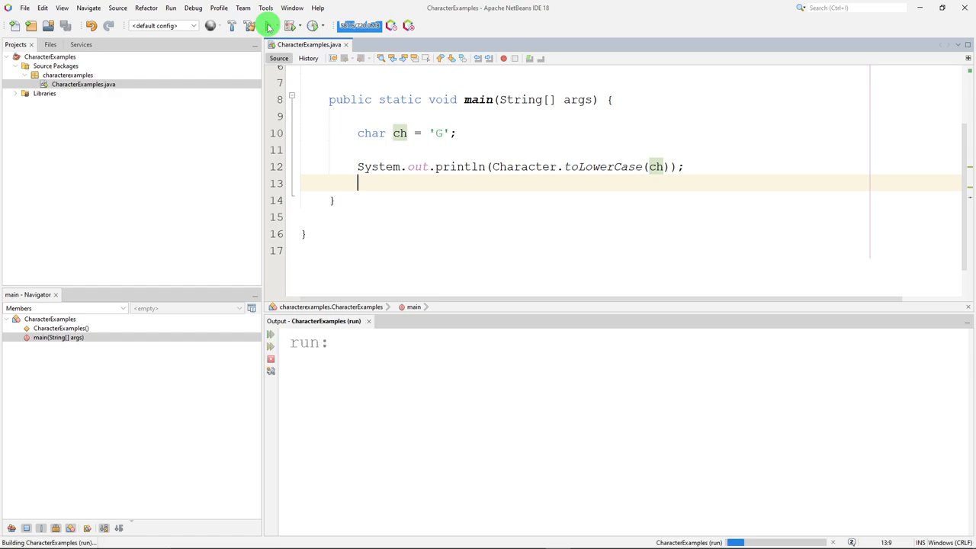
# Rerun the lowercase conversion with ch as 'M', 'q', '*' and 'B', the symbol echoing unchanged.
pyautogui.click(267, 25)
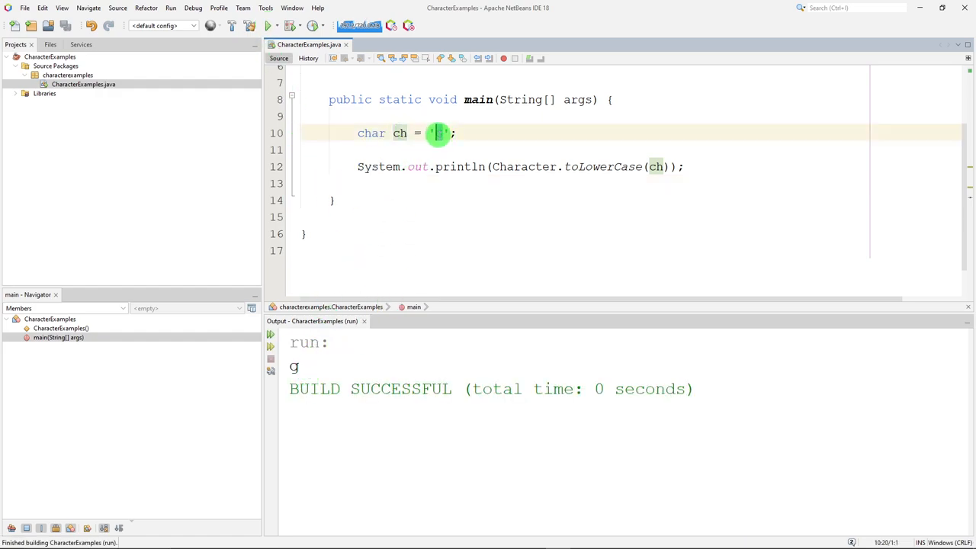
pyautogui.write('M')
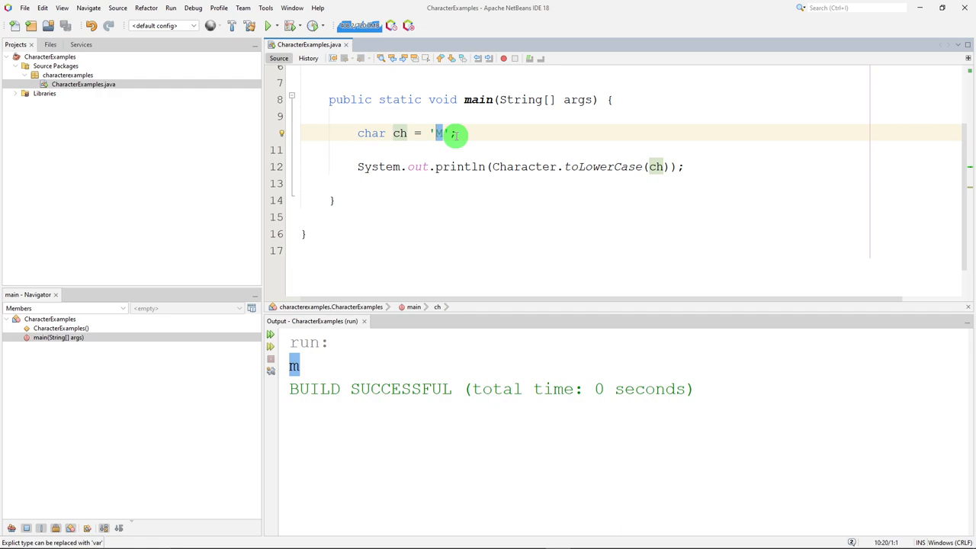
pyautogui.write('q')
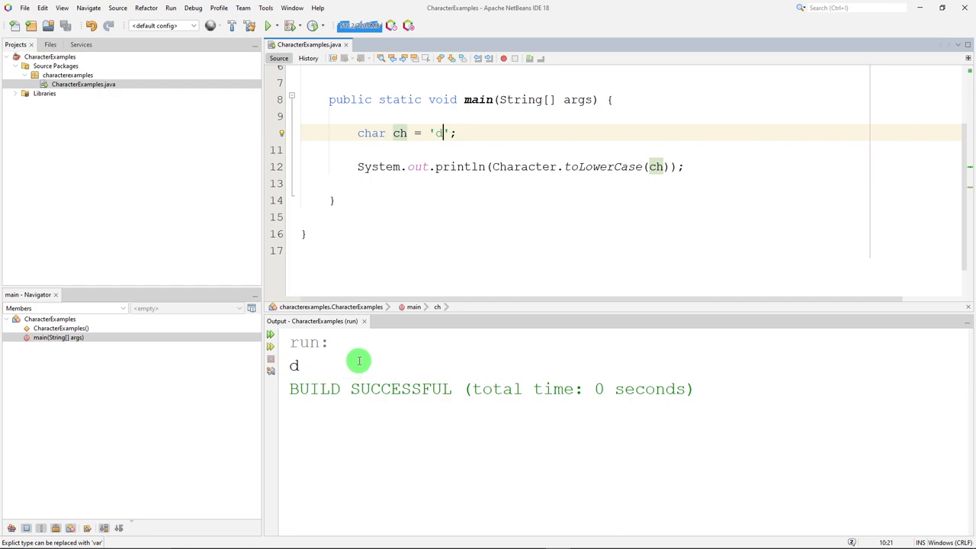
pyautogui.press('Backspace')
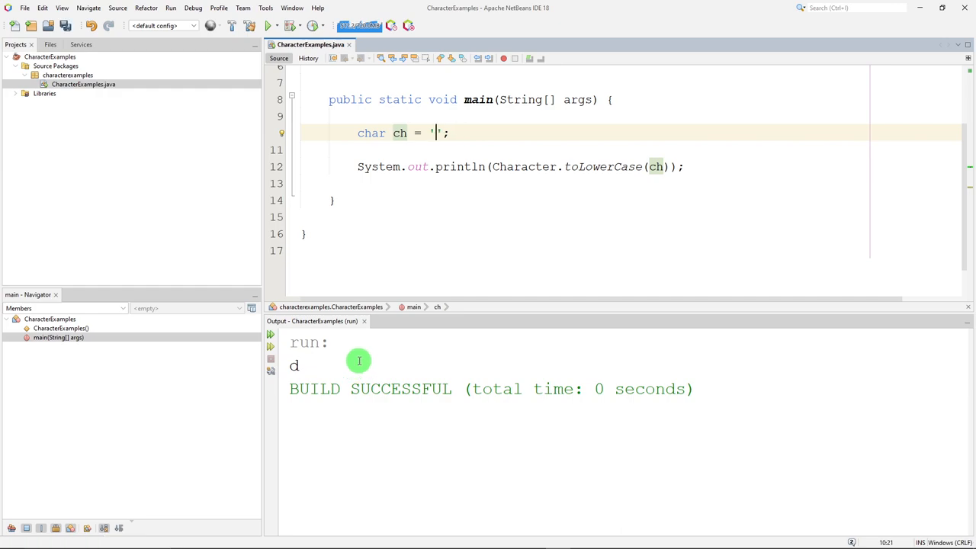
pyautogui.write('*')
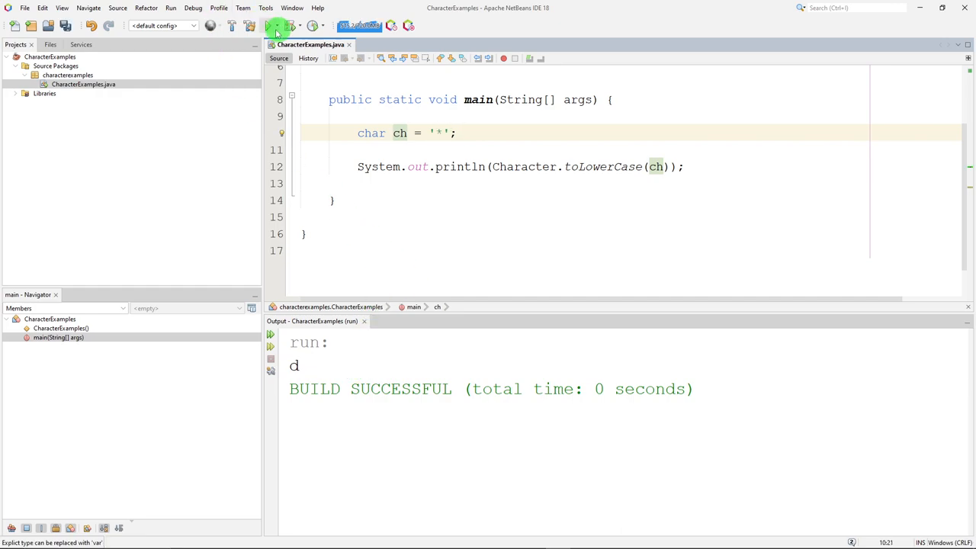
pyautogui.click(269, 25)
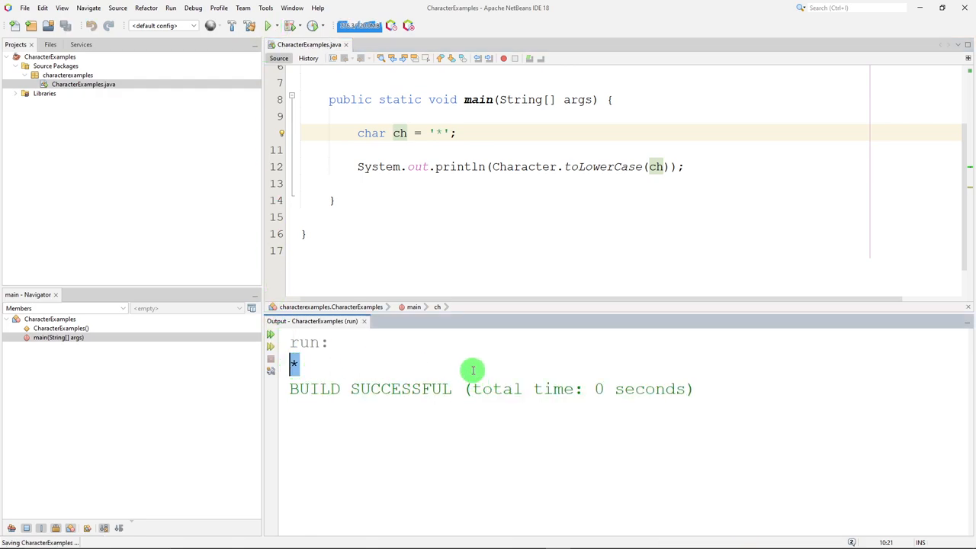
pyautogui.moveTo(441, 149)
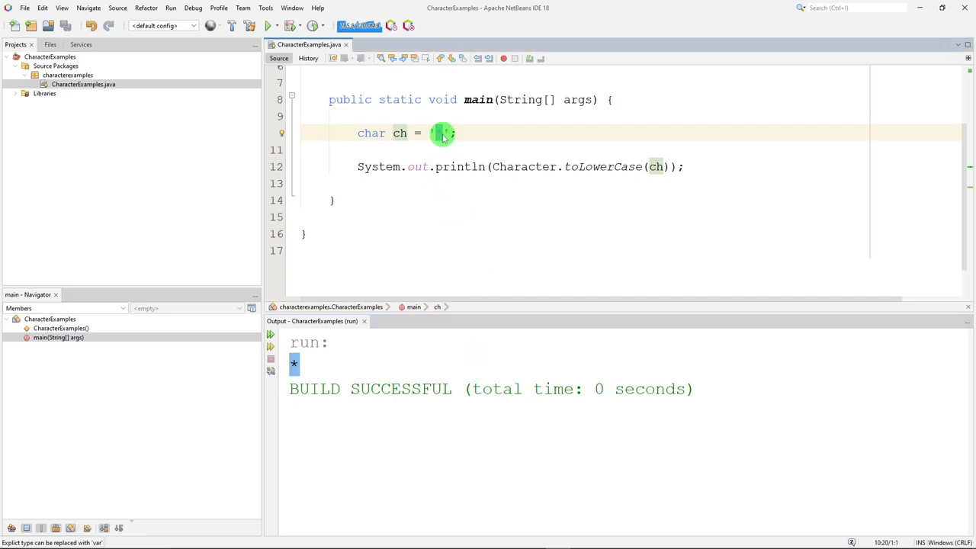
pyautogui.write('B')
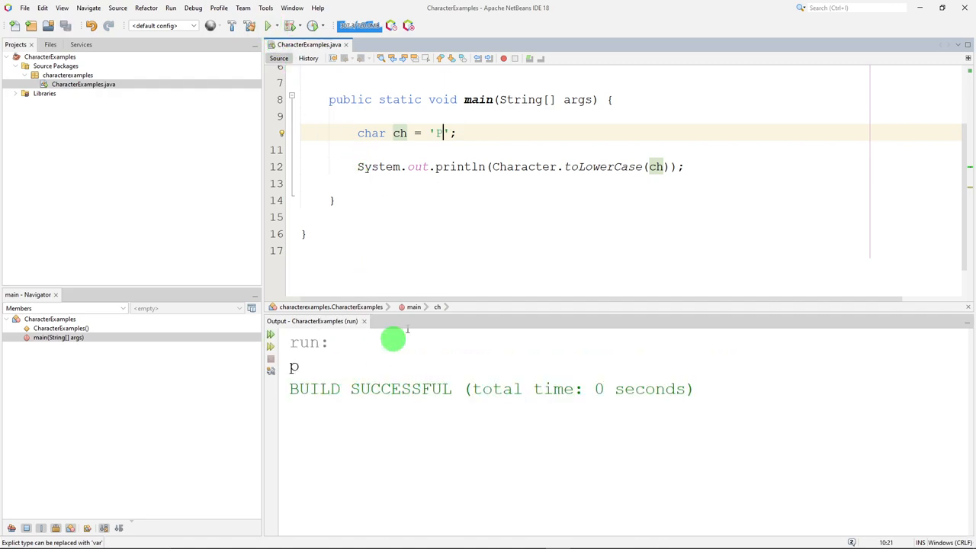
pyautogui.click(604, 166)
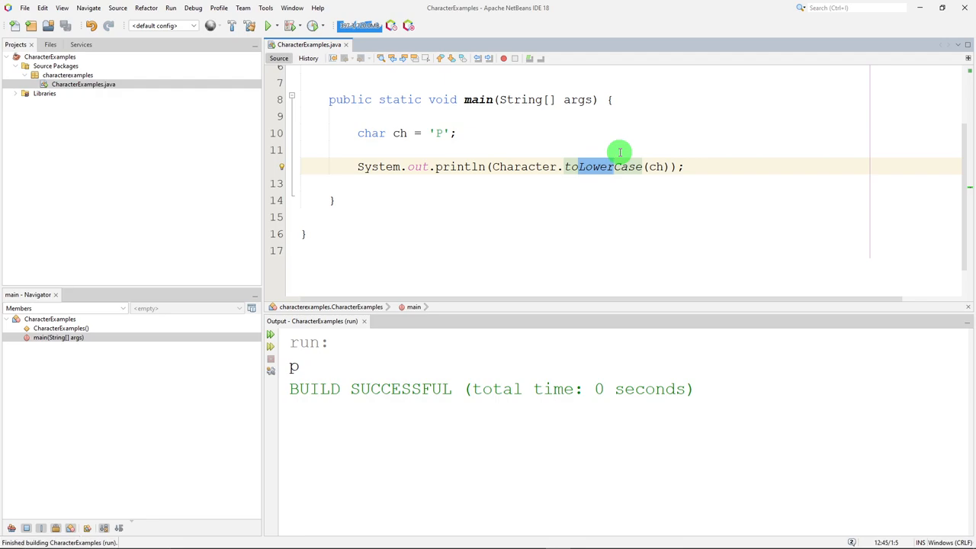
# Switch to Character.toUpperCase(ch) and run it with ch = 'p', printing P.
pyautogui.write('toUpperCase')
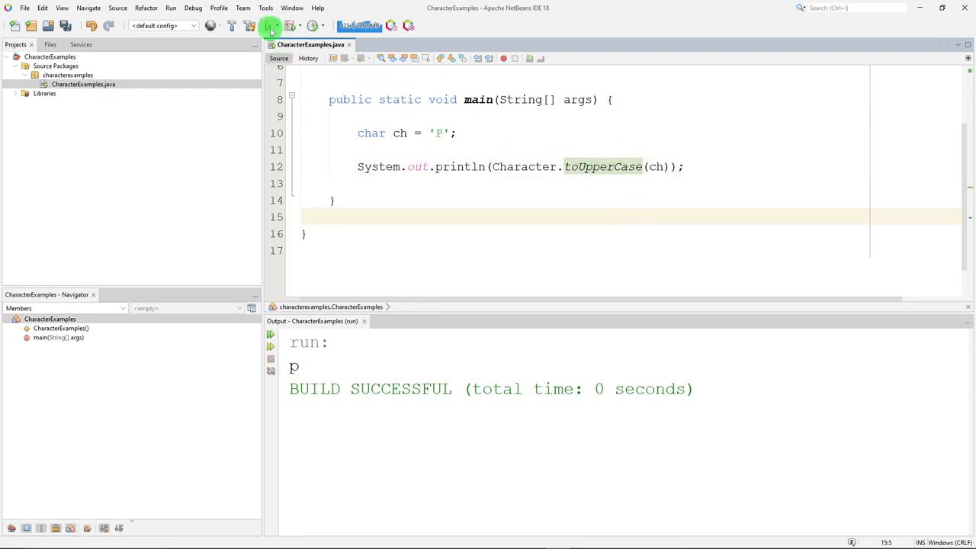
pyautogui.click(268, 25)
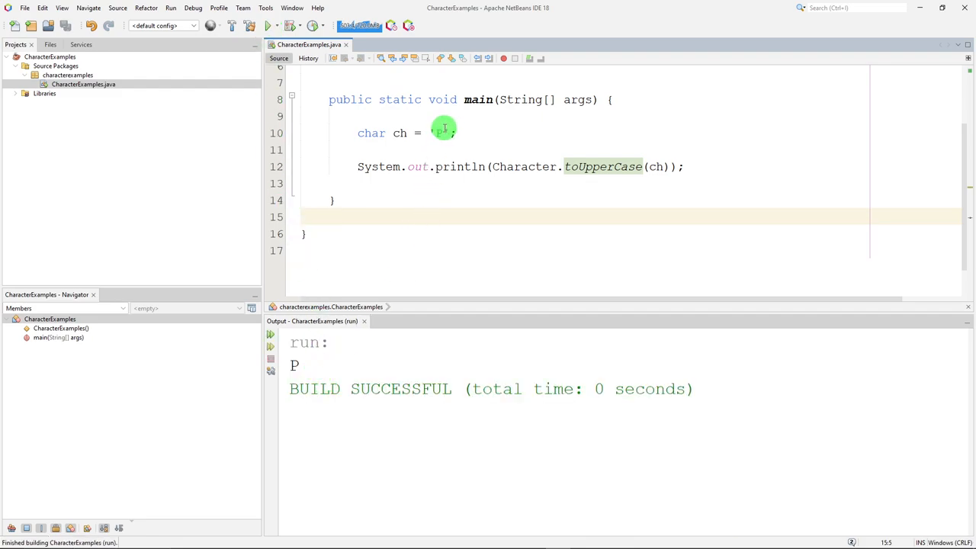
pyautogui.click(439, 133)
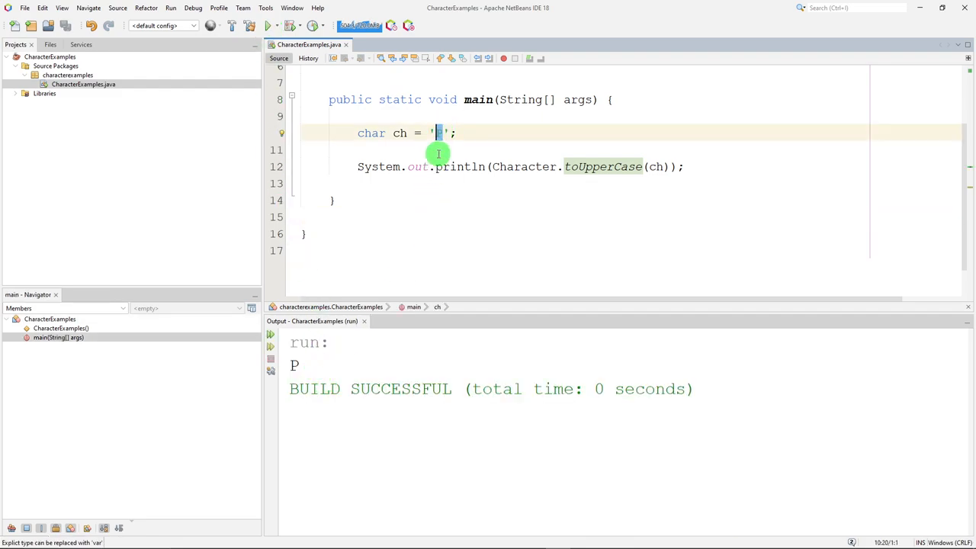
pyautogui.click(266, 24)
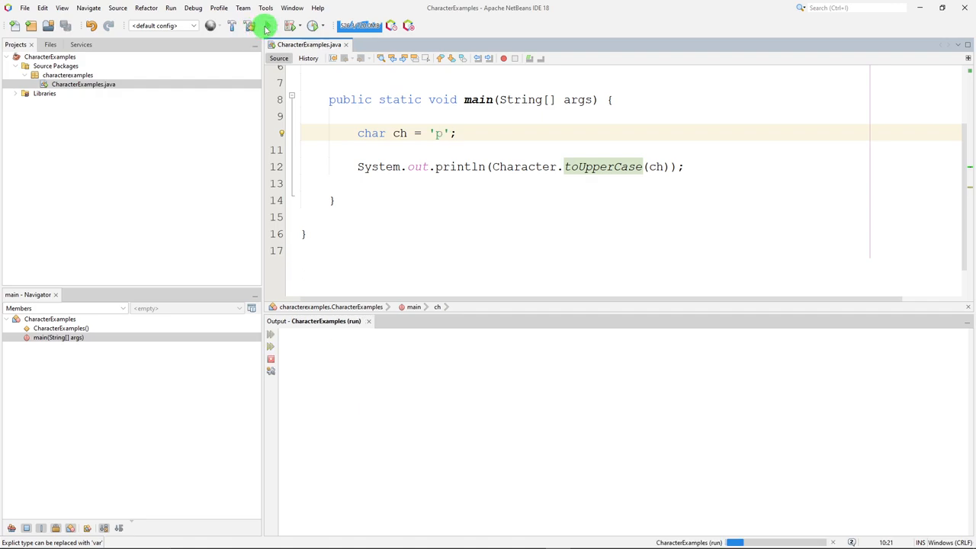
pyautogui.click(266, 24)
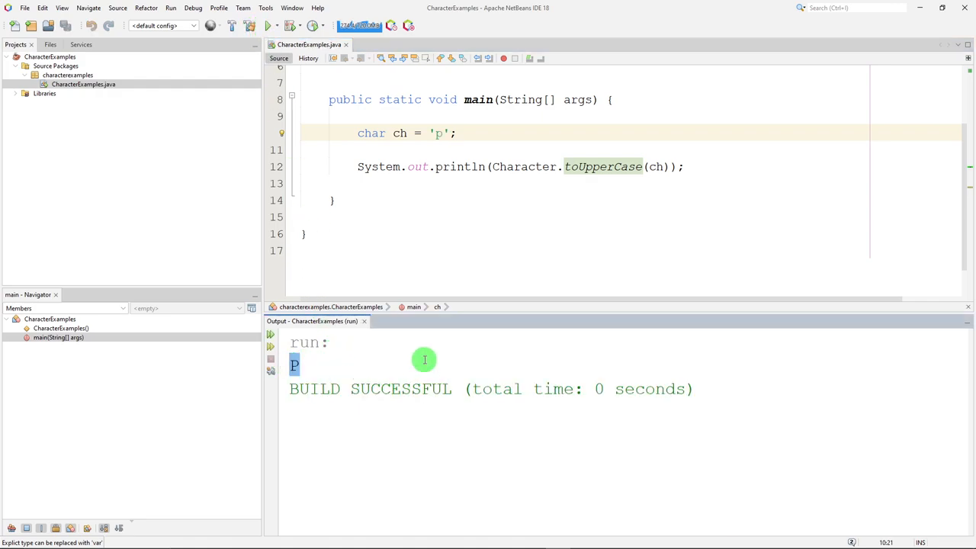